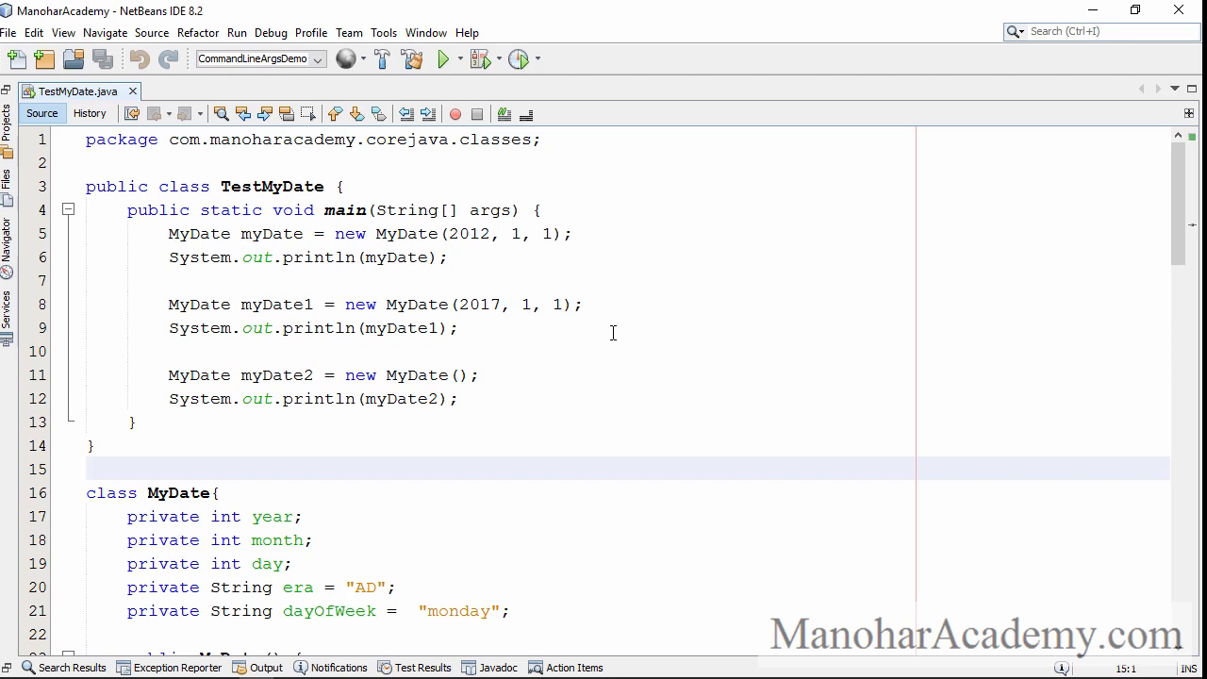
# Step: Remove TestMyDate.java from the classes package through the Files window, confirming the deletion
pyautogui.click(87, 469)
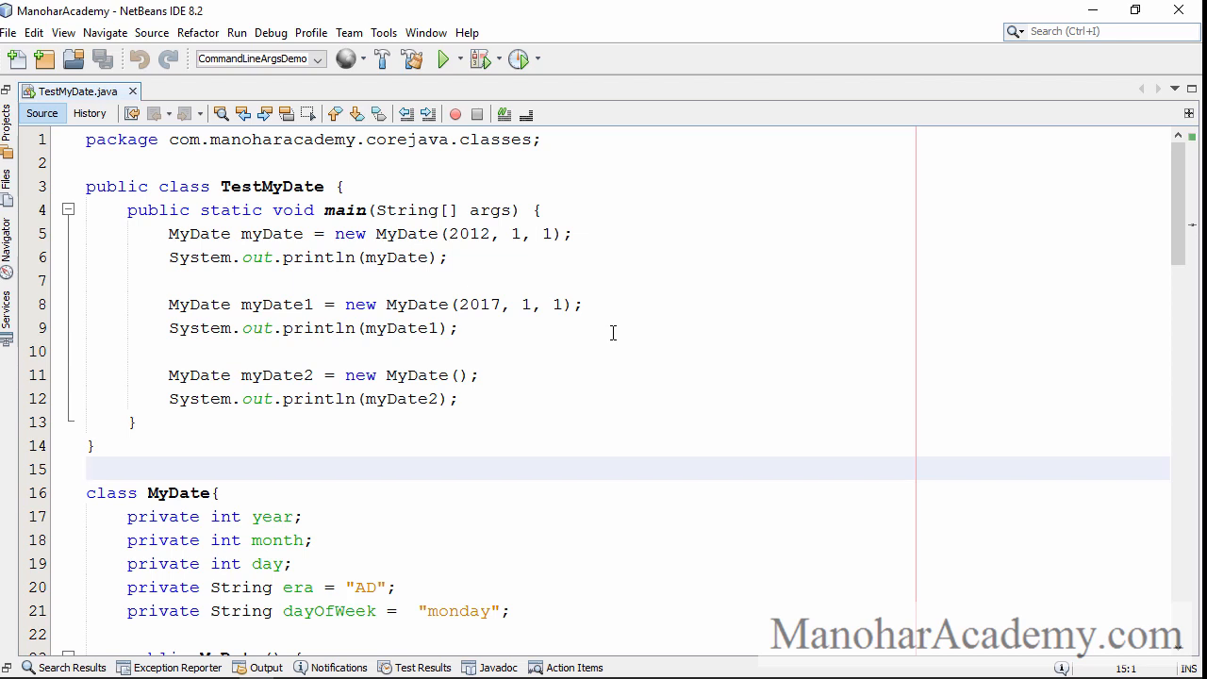
pyautogui.click(86, 469)
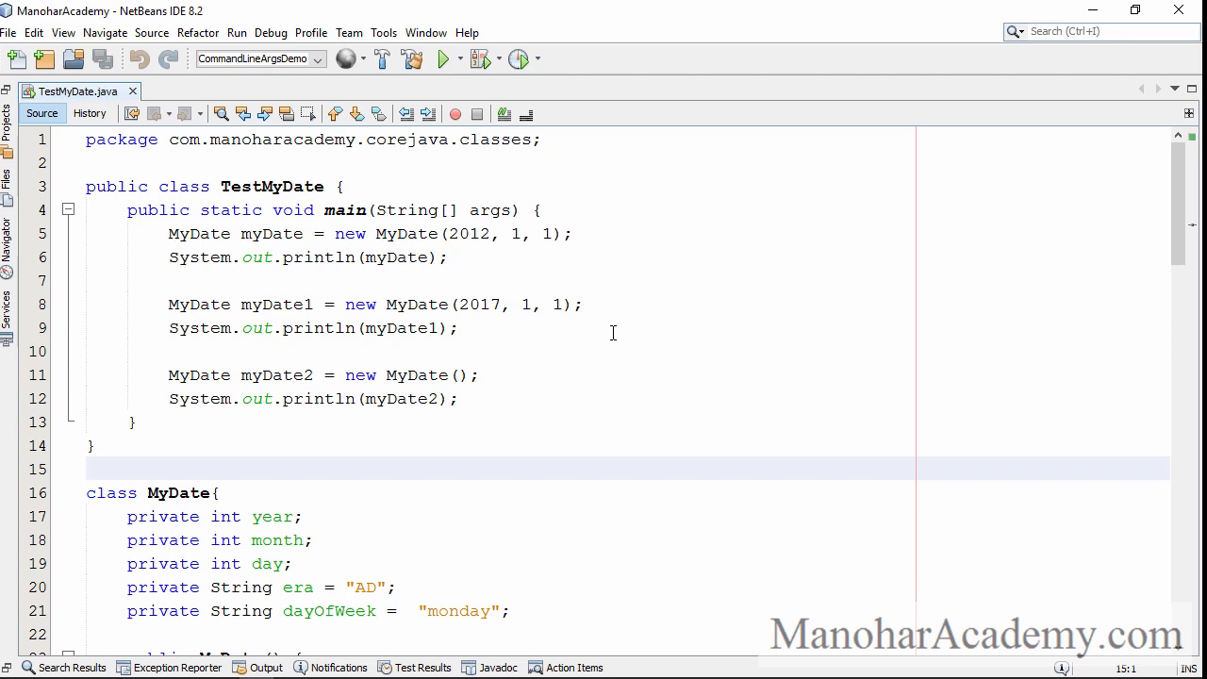
pyautogui.click(87, 468)
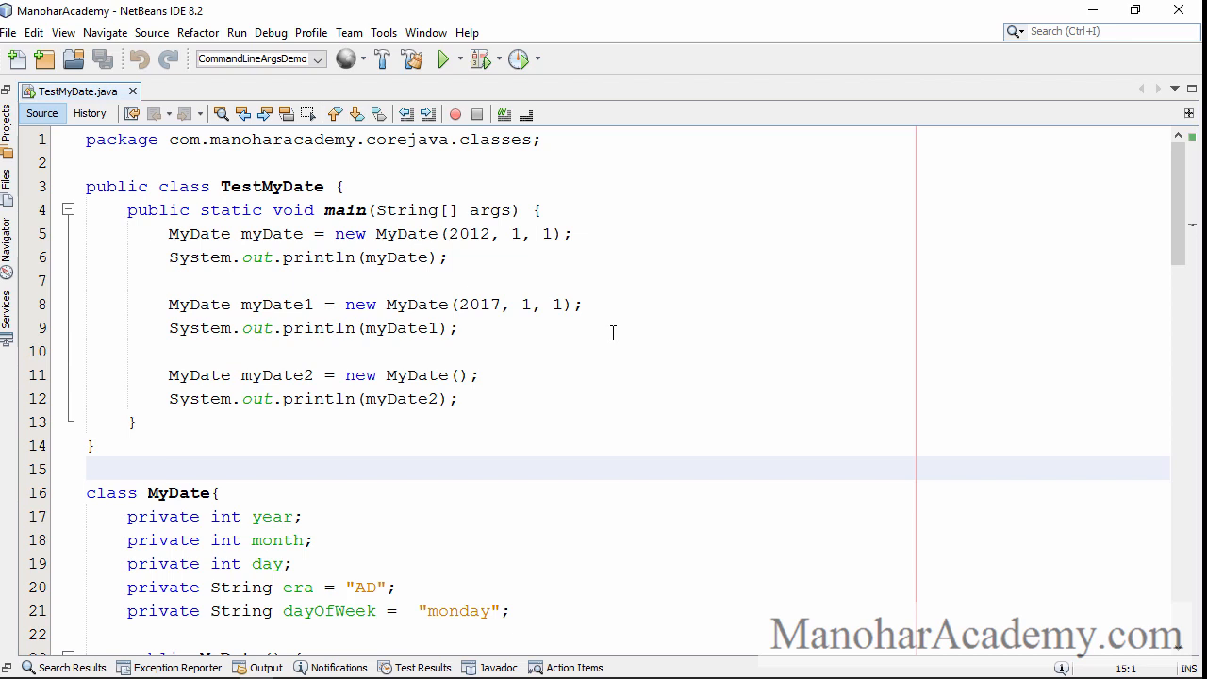
pyautogui.click(87, 468)
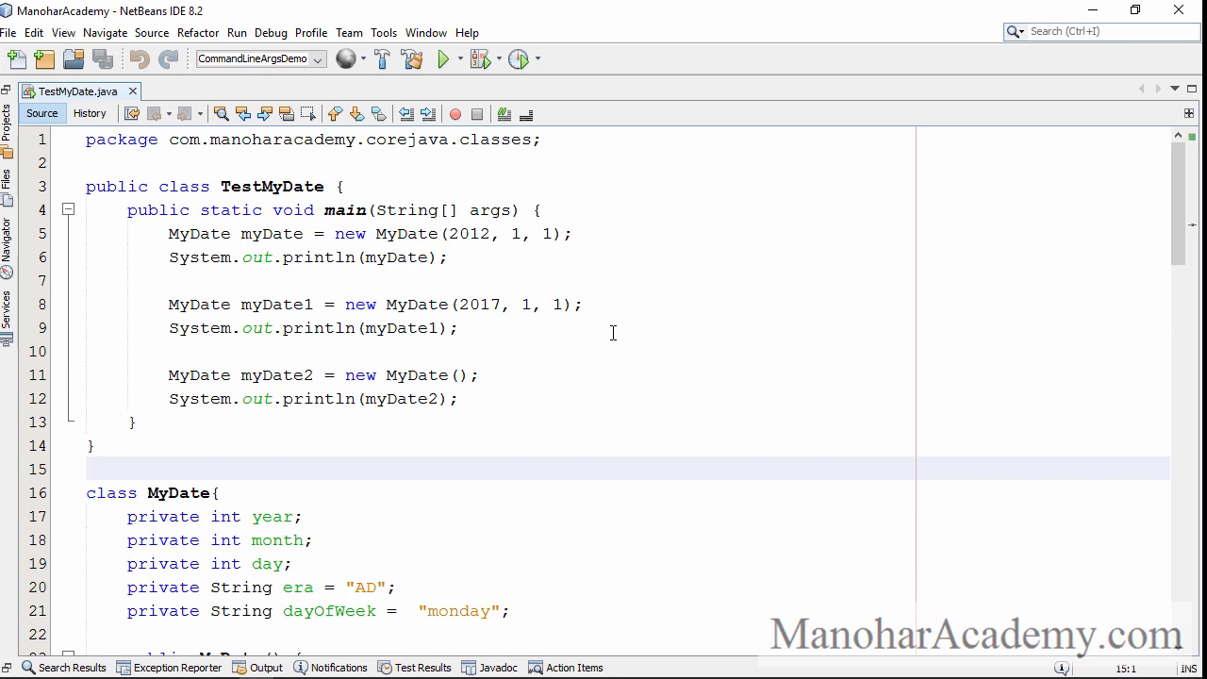
pyautogui.moveTo(473, 343)
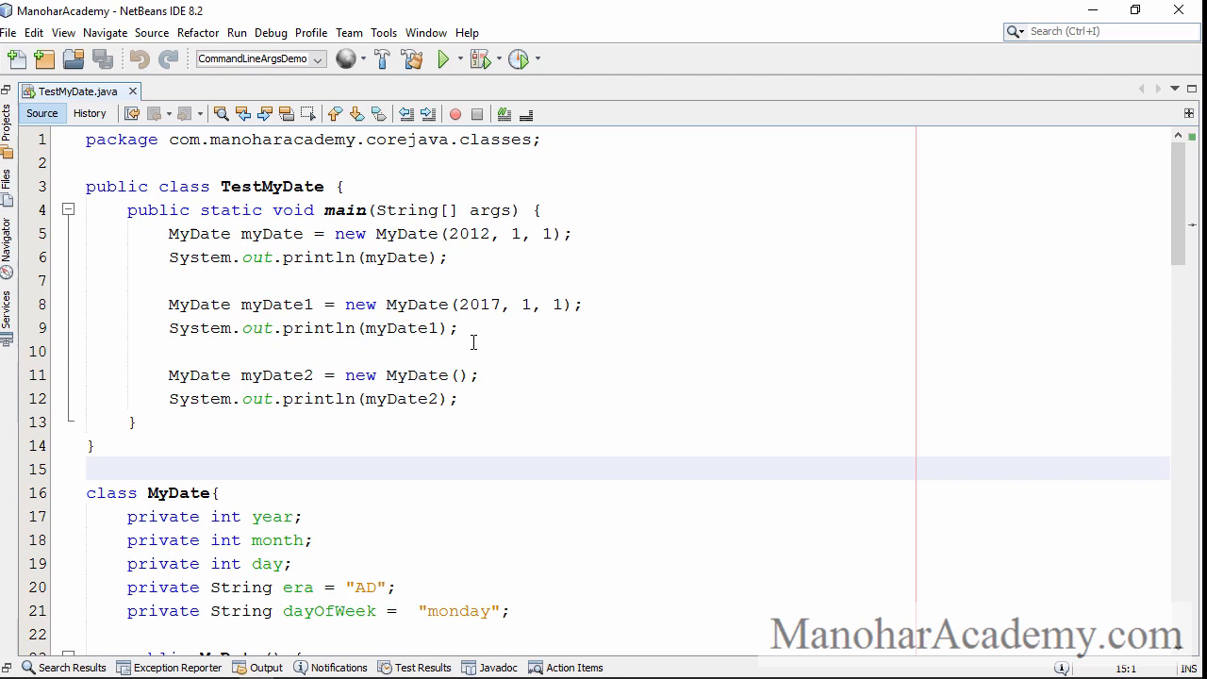
pyautogui.click(9, 174)
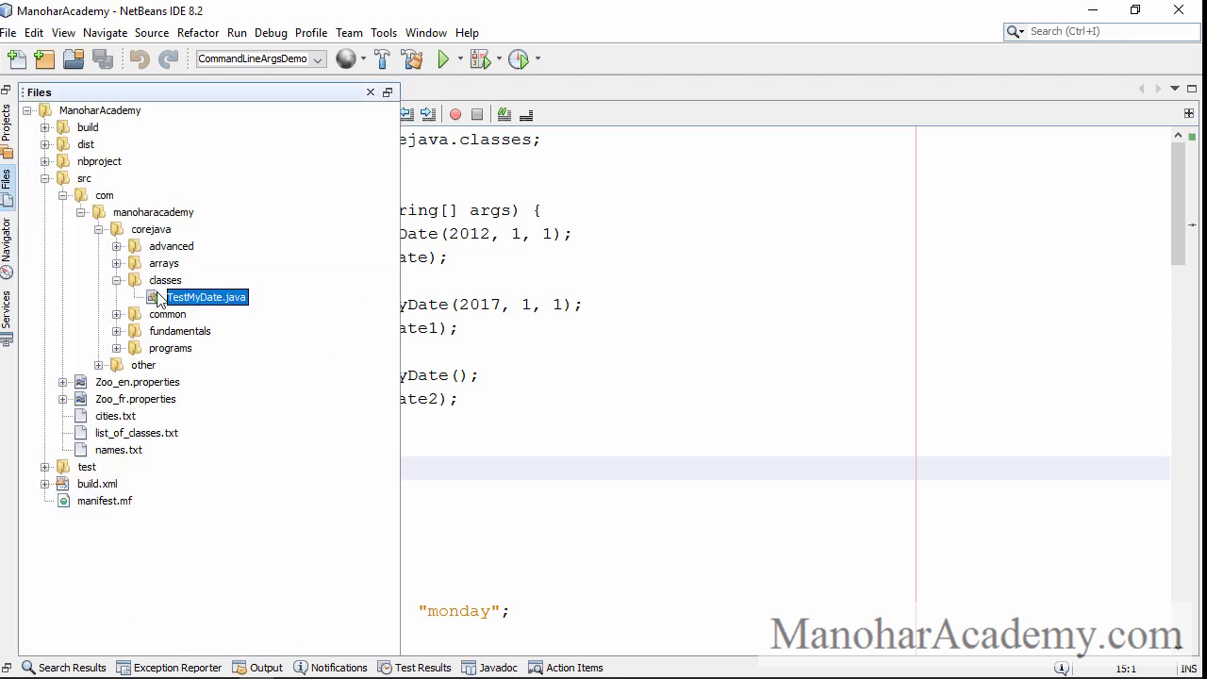
pyautogui.rightClick(193, 297)
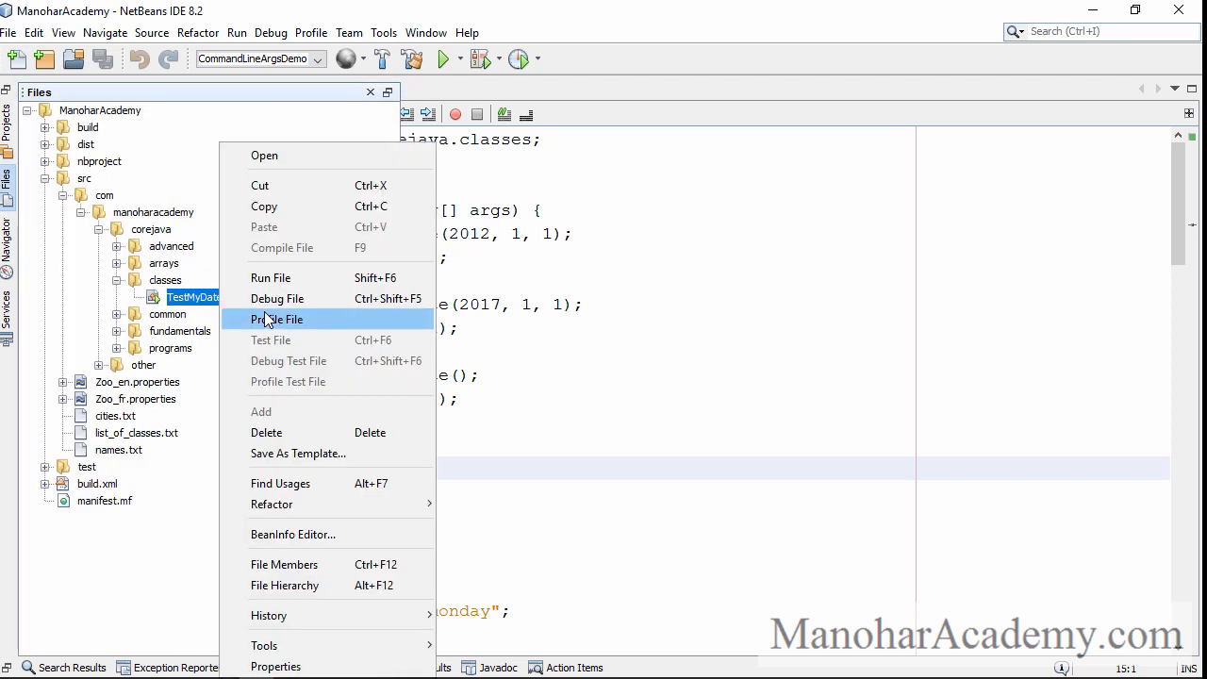
pyautogui.click(267, 431)
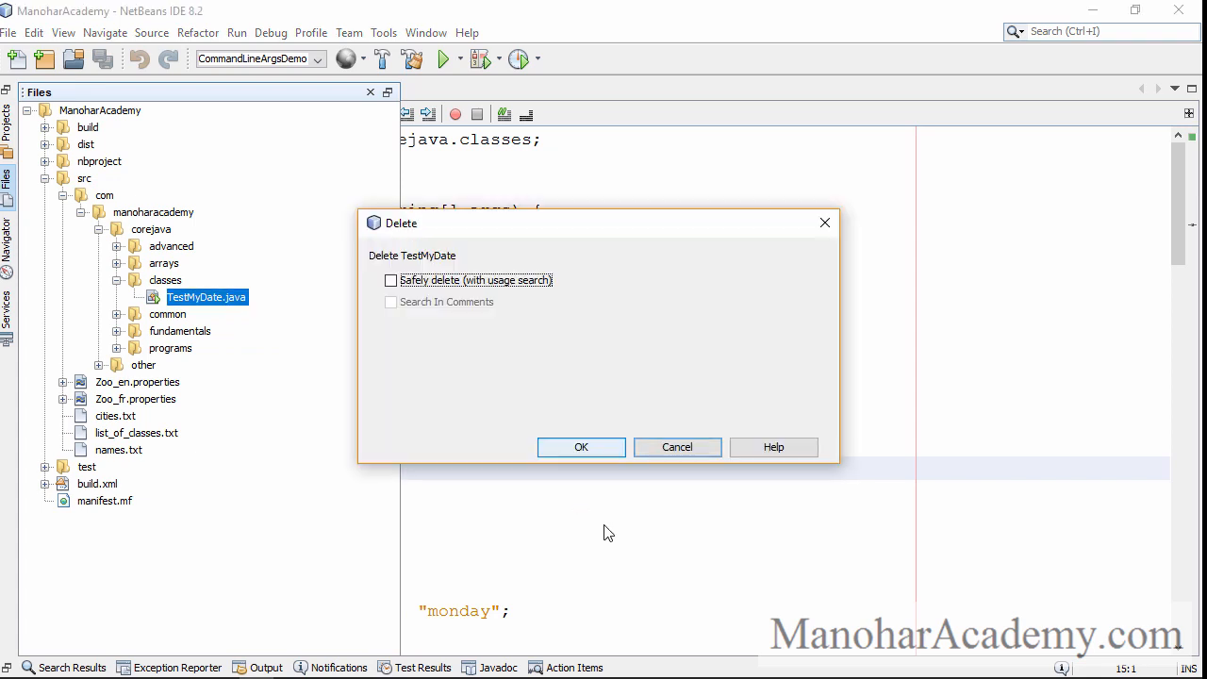
pyautogui.click(581, 447)
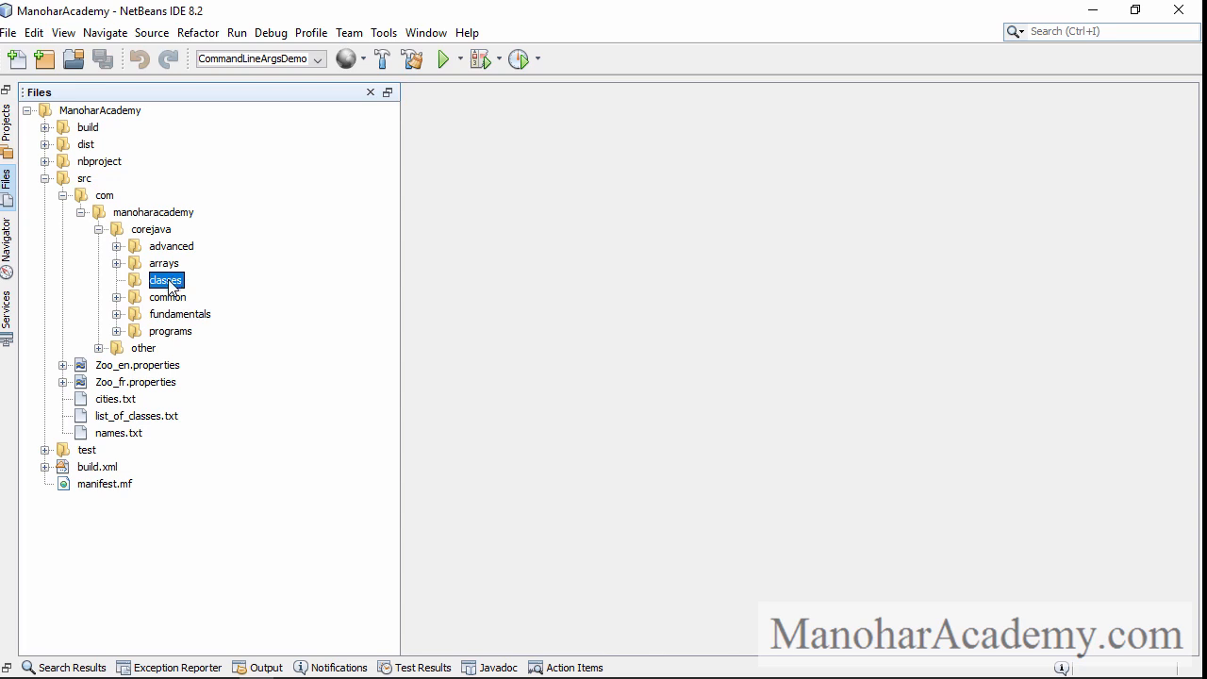
# Step: Add a new Java Class named TestMyDate to the classes folder
pyautogui.rightClick(167, 280)
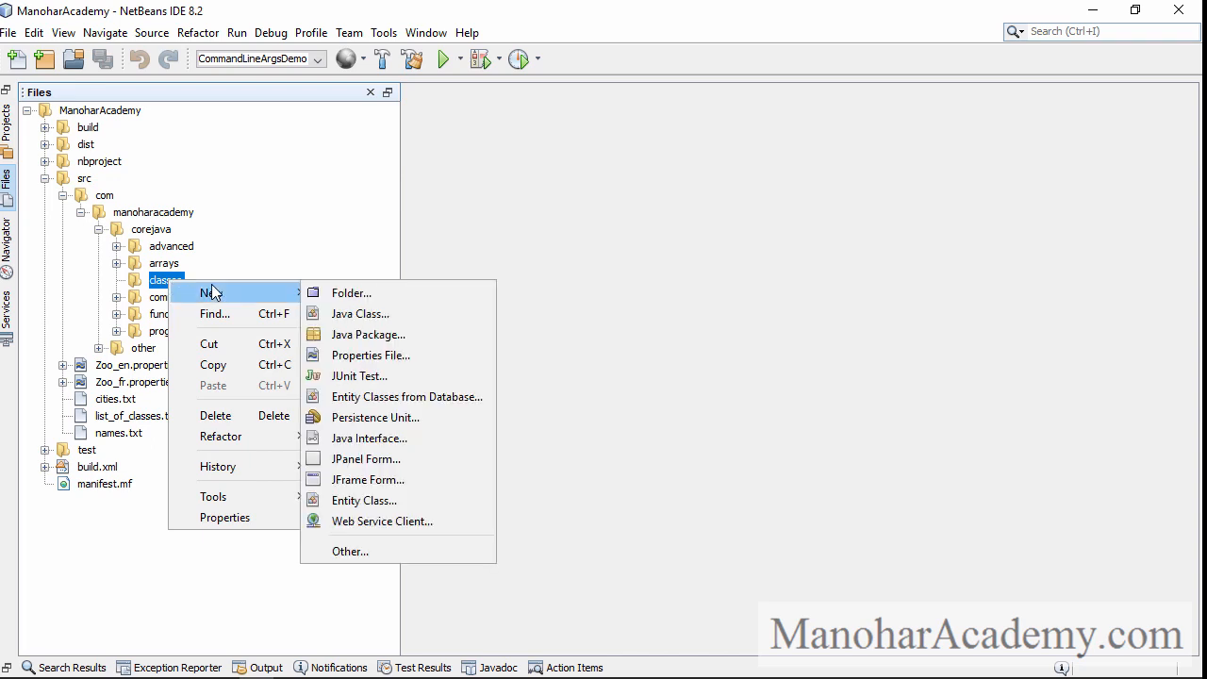
pyautogui.moveTo(358, 313)
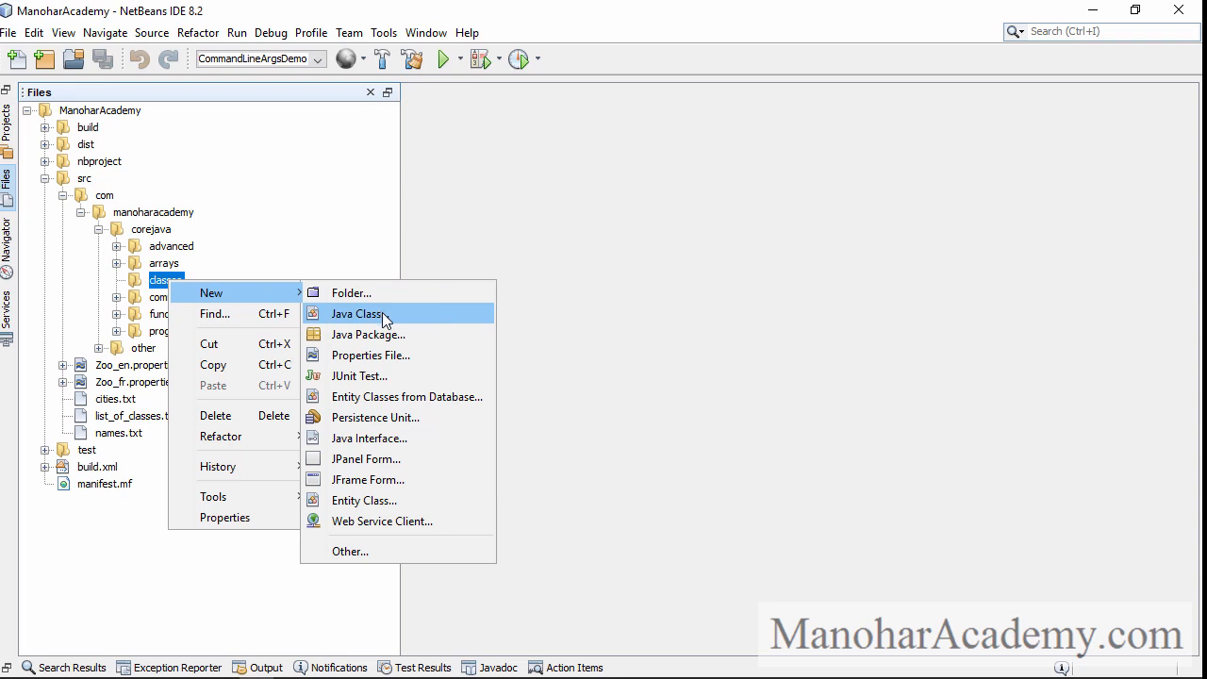
pyautogui.click(360, 313)
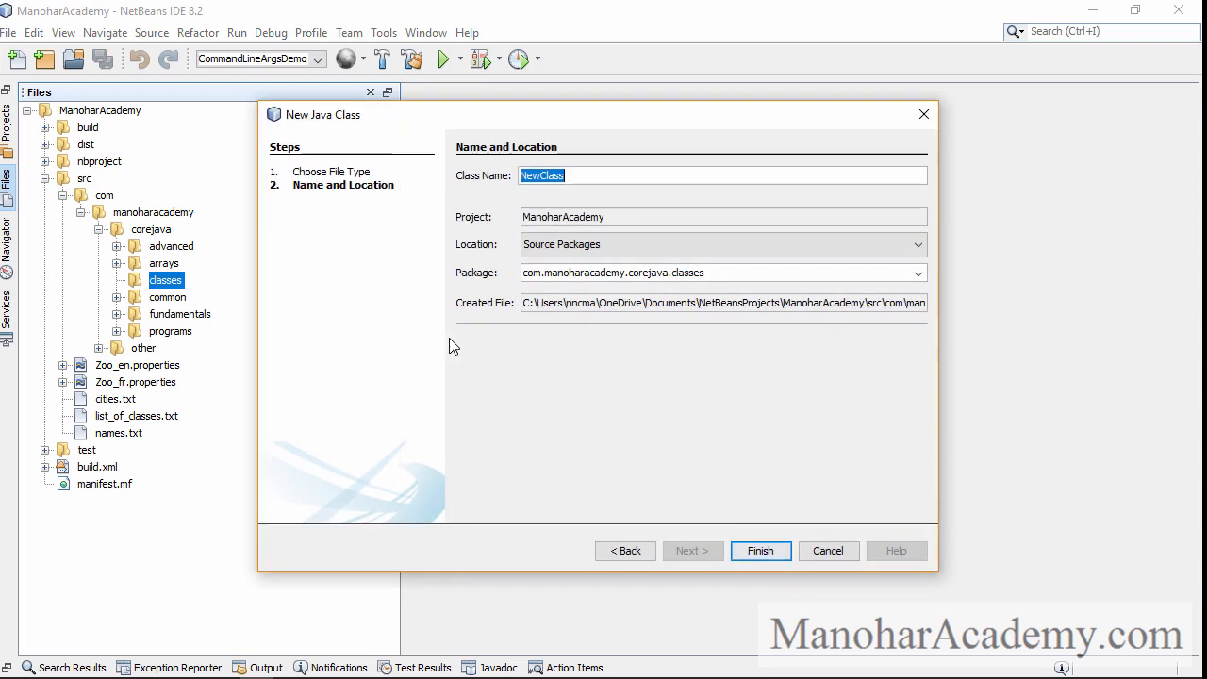
pyautogui.write('Te')
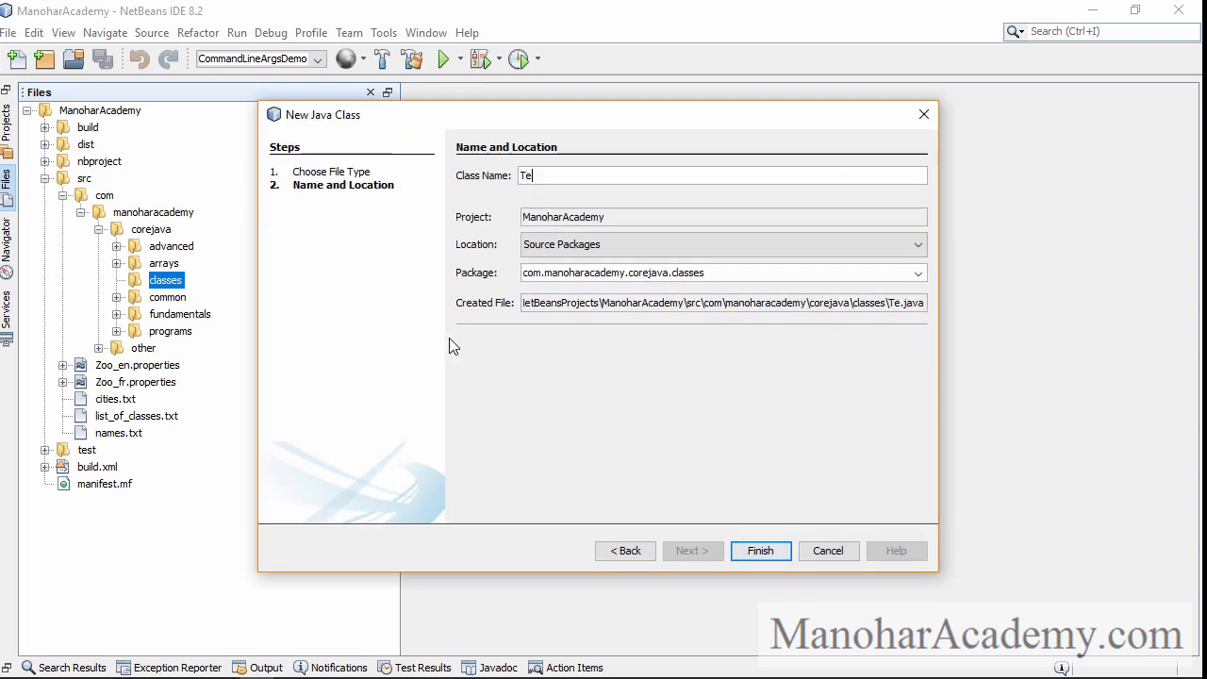
pyautogui.write('st')
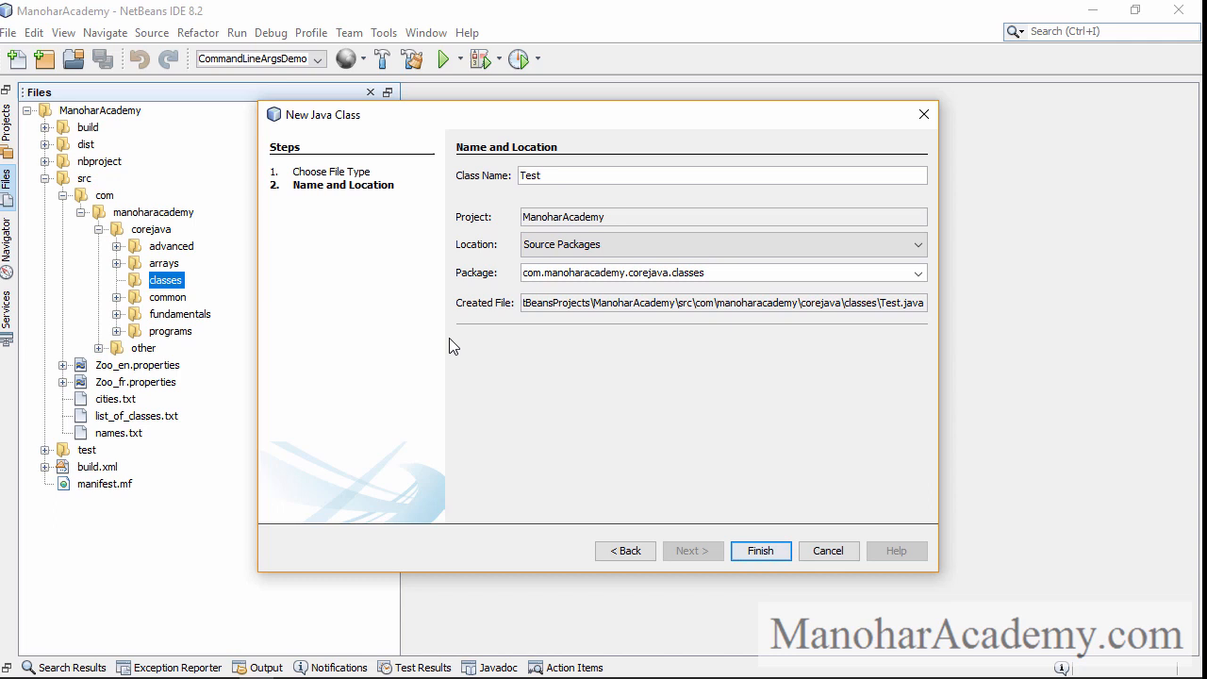
pyautogui.write('MyDat')
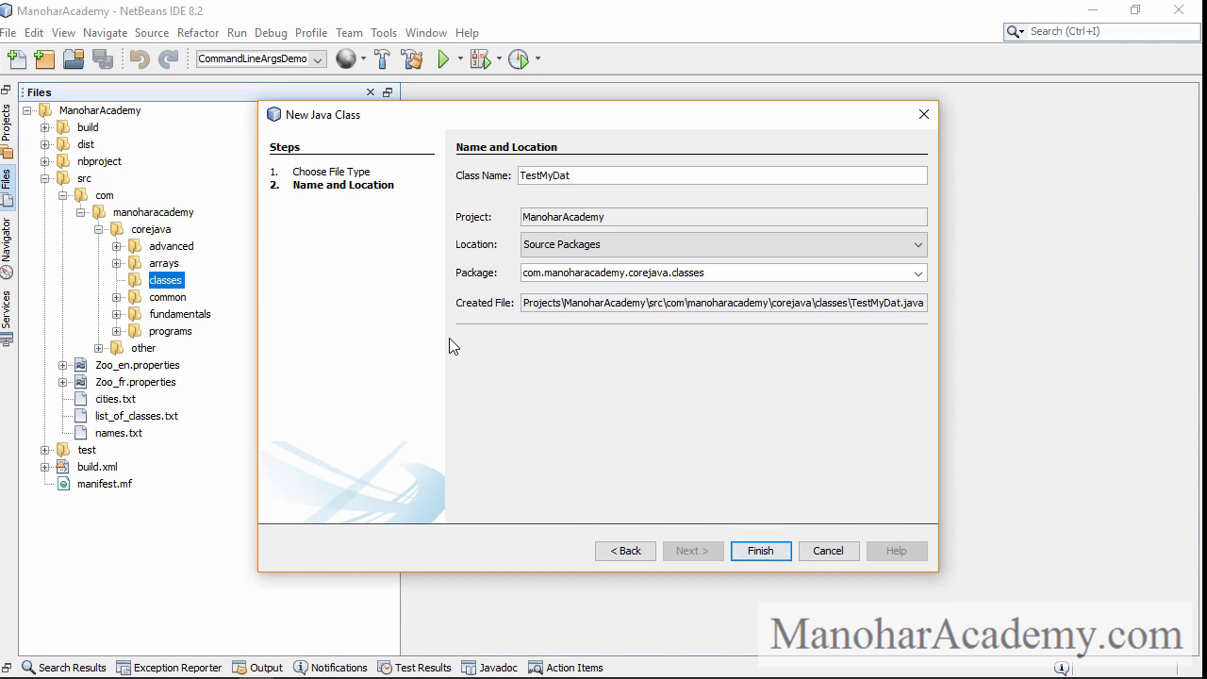
pyautogui.click(760, 551)
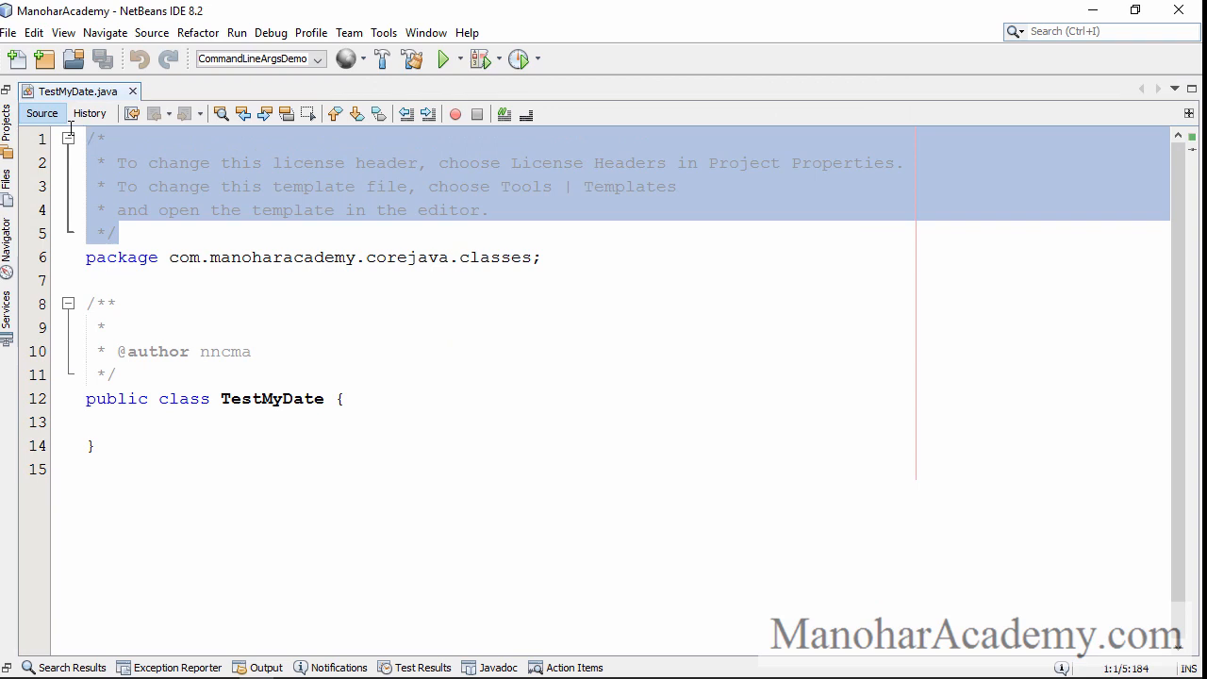
# Step: Remove the header comments and declare class MyDate with private int fields
pyautogui.press('Delete')
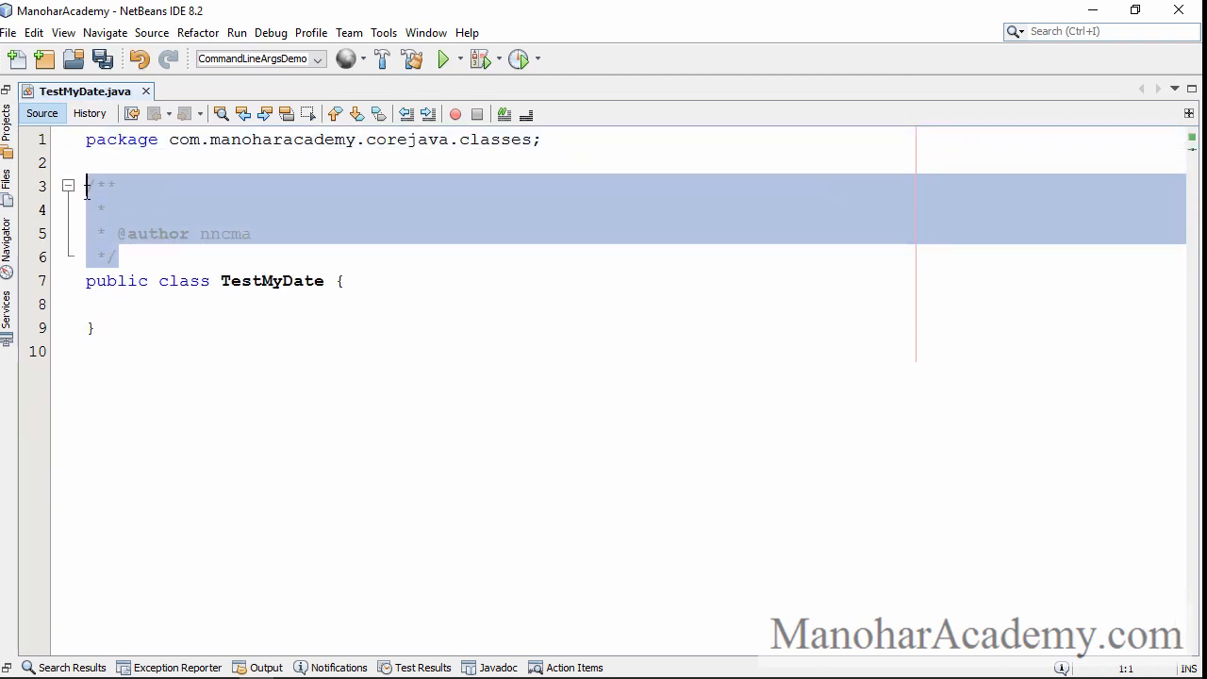
pyautogui.press('Delete')
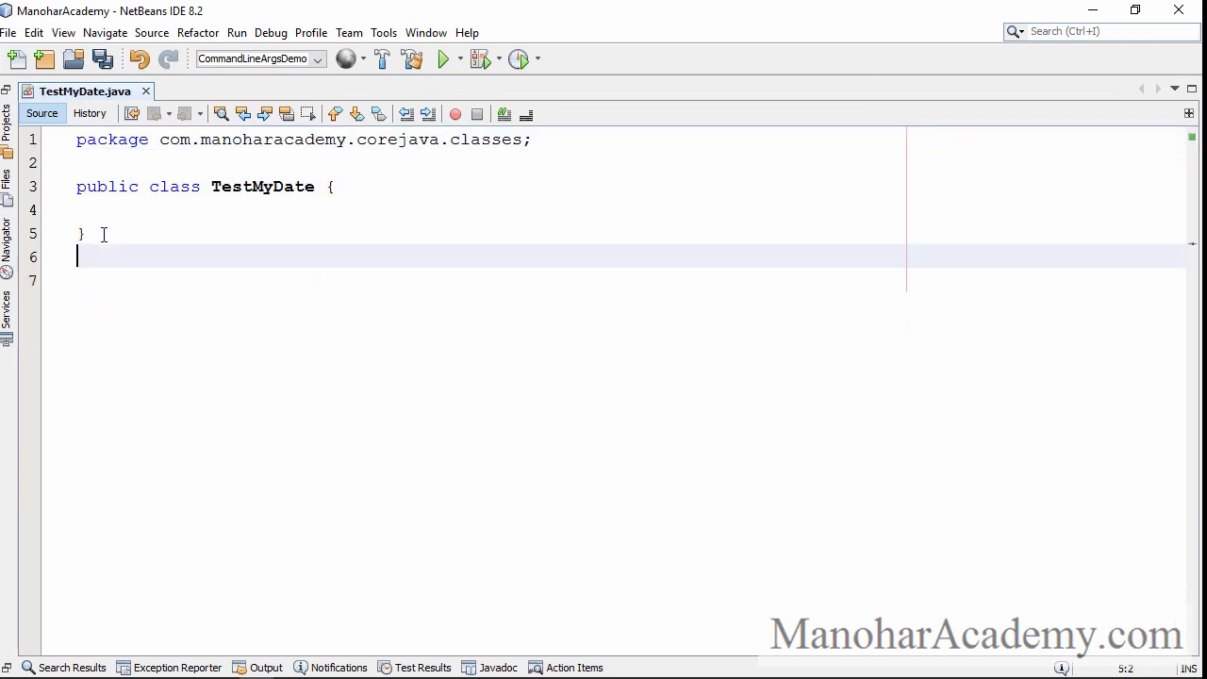
pyautogui.write('class')
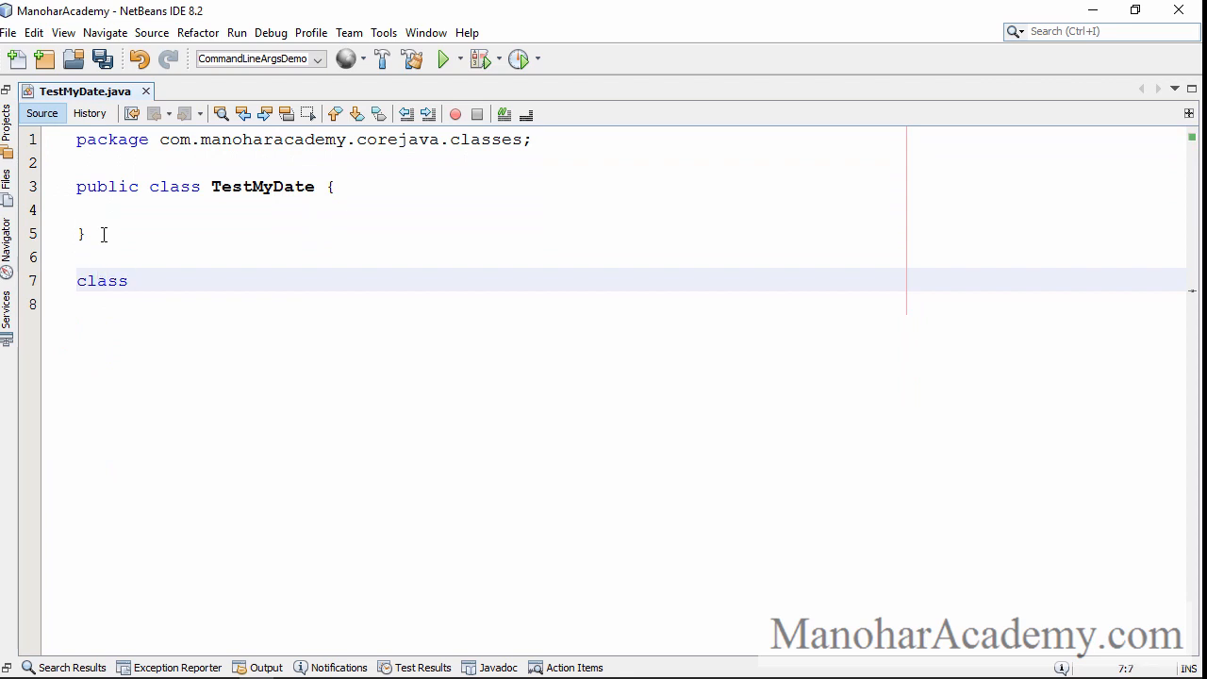
pyautogui.write('MyD')
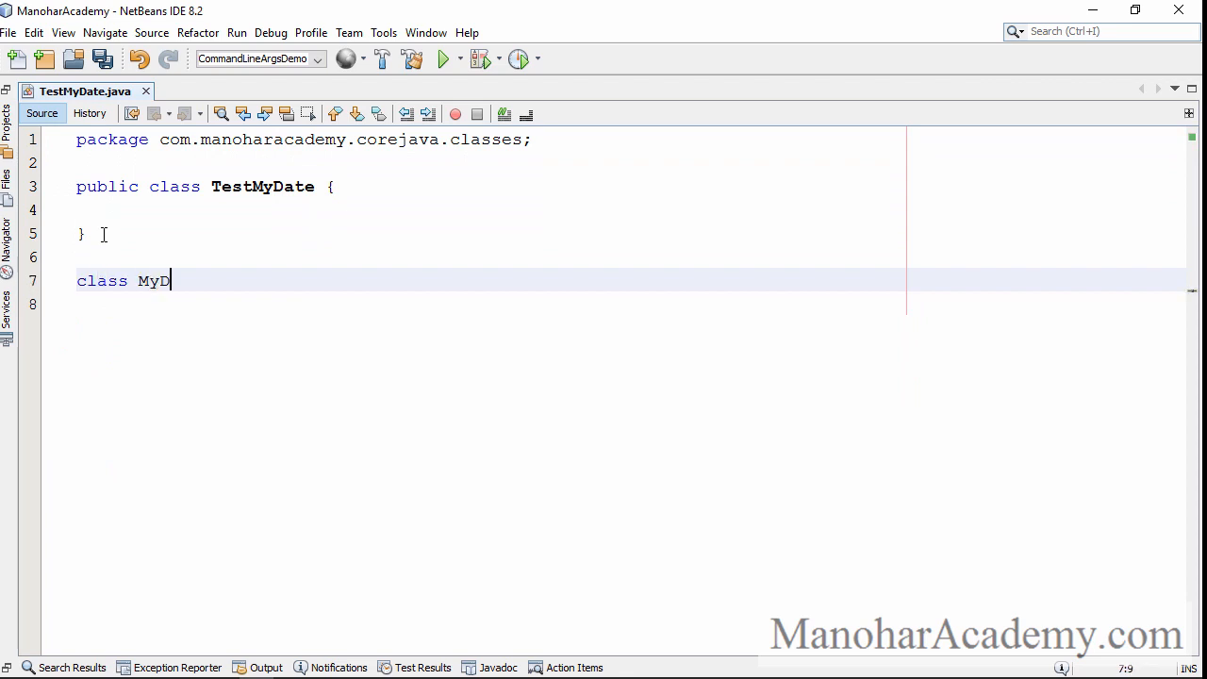
pyautogui.write('ate{')
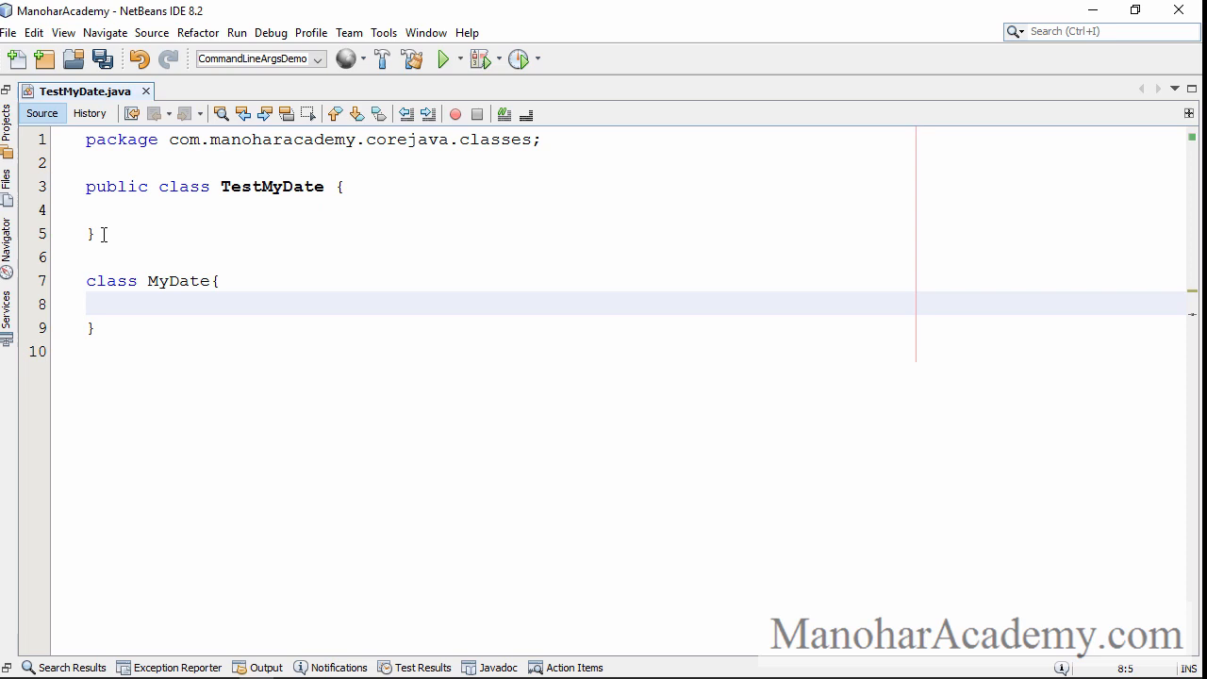
pyautogui.write('private int year;')
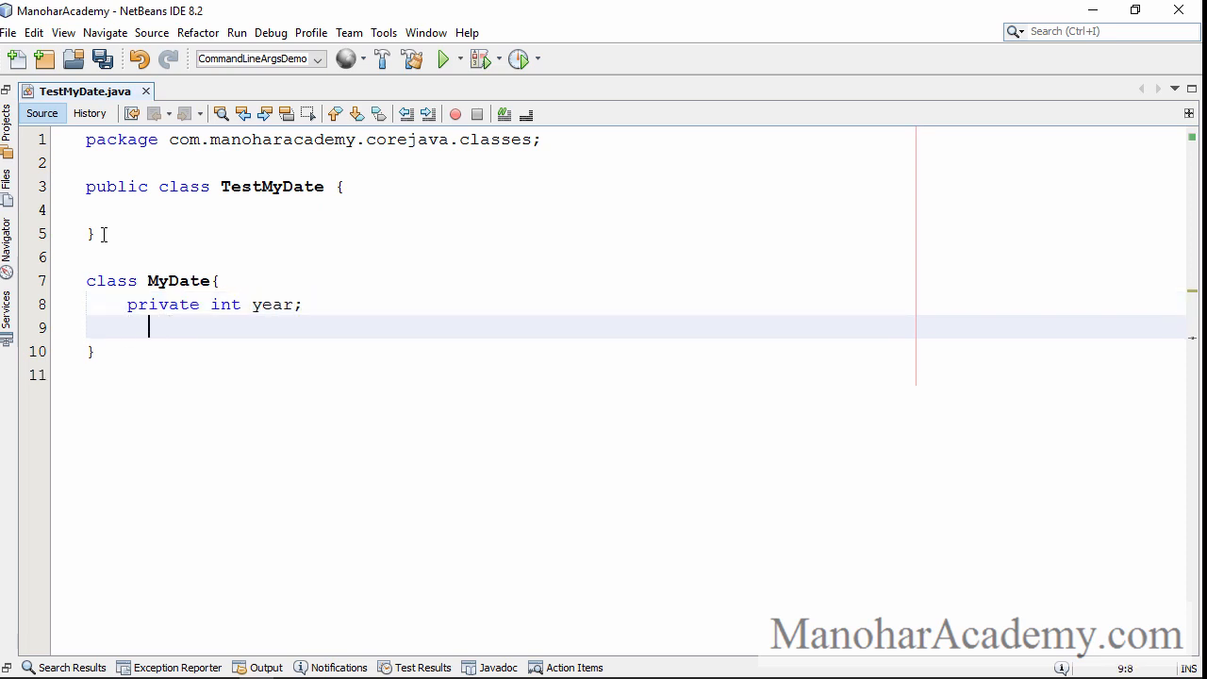
pyautogui.write('private int month;')
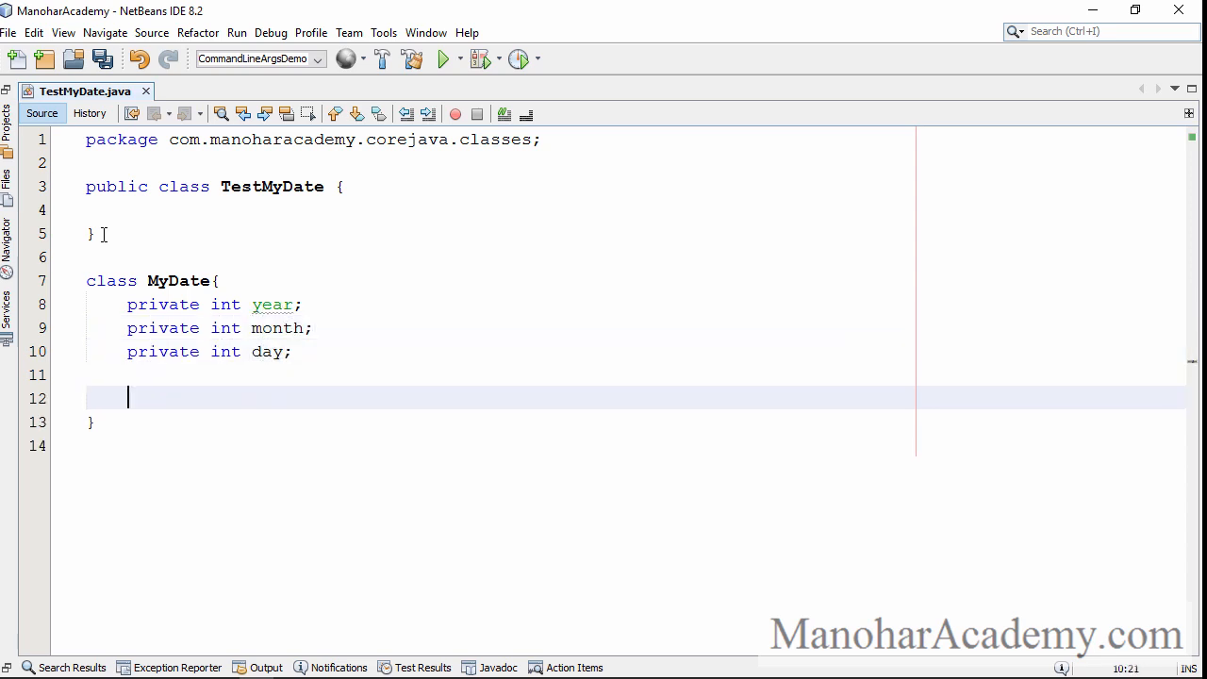
# Step: Add String fields era = "AD" and dayOfWeek = "monday", then save
pyautogui.write('private')
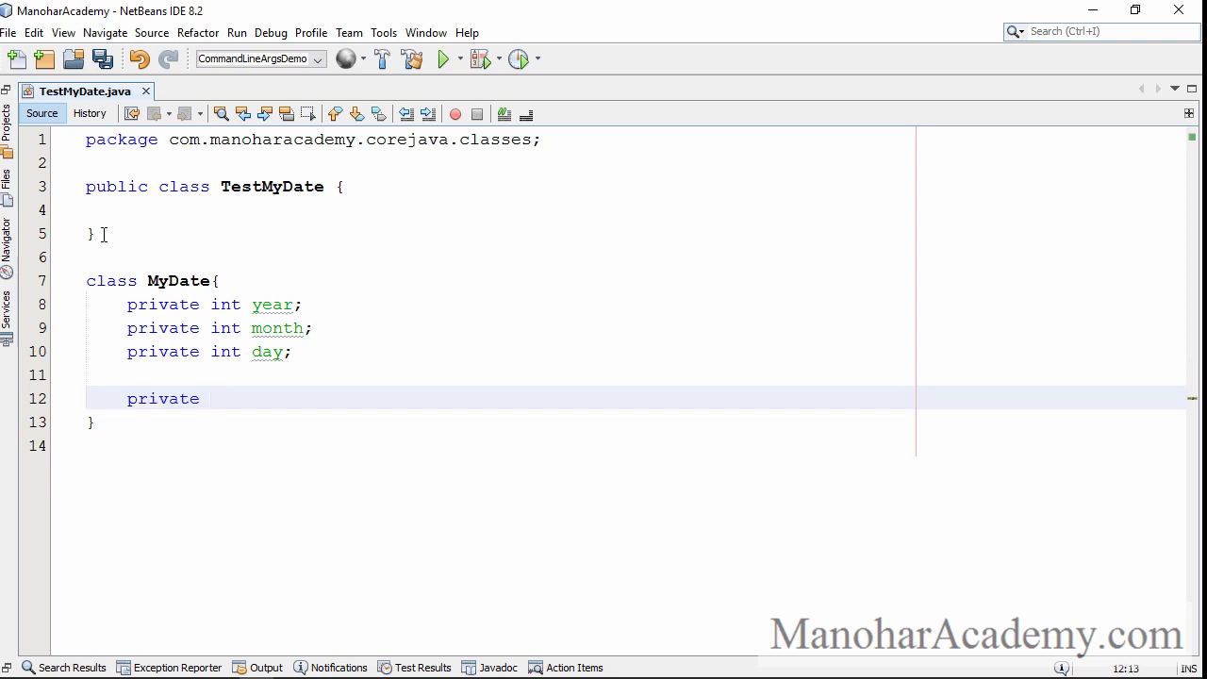
pyautogui.write('String era')
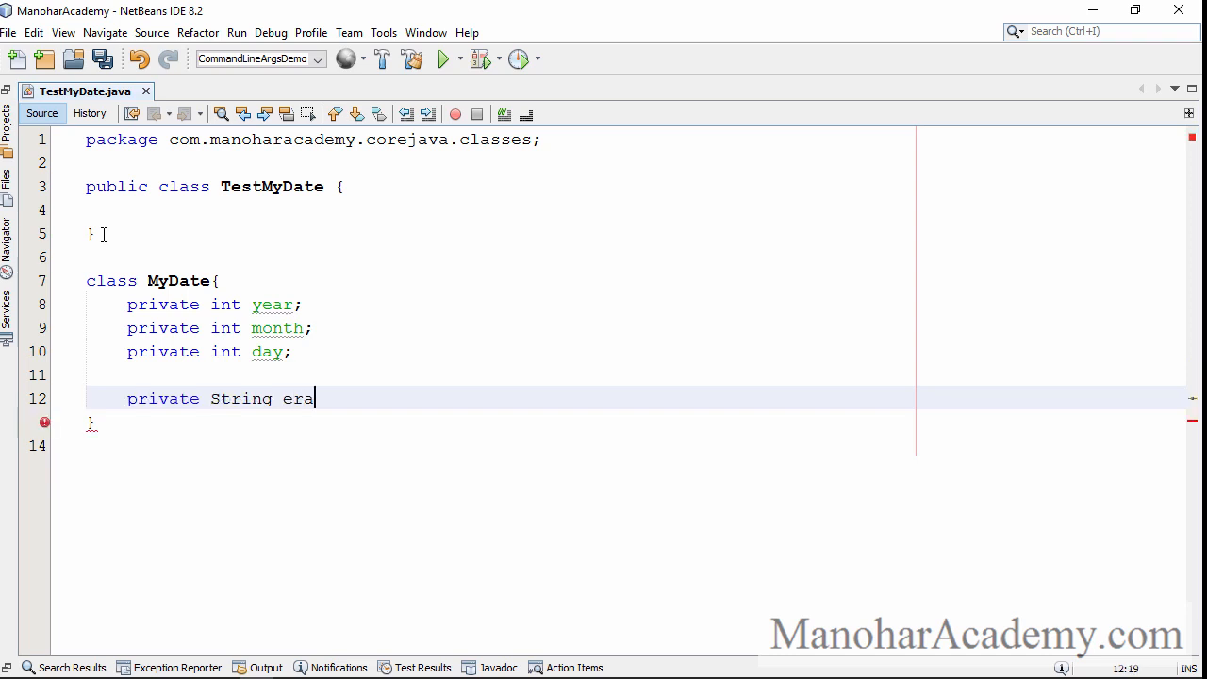
pyautogui.write('= ""')
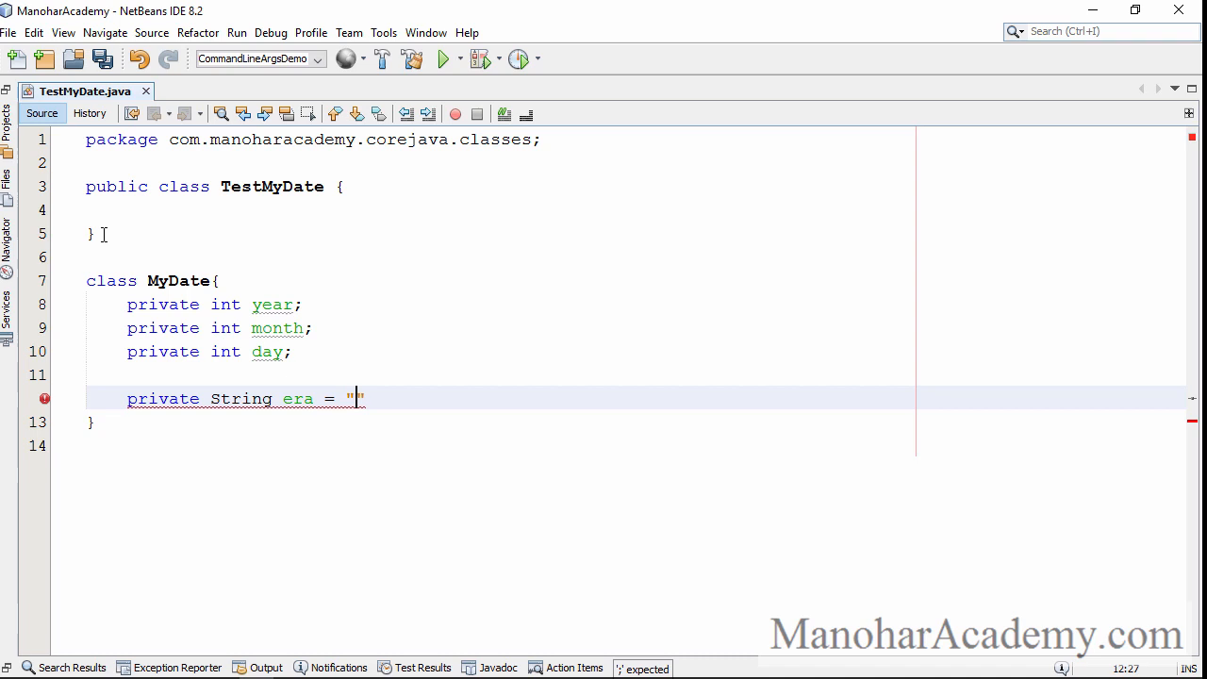
pyautogui.write('AD')
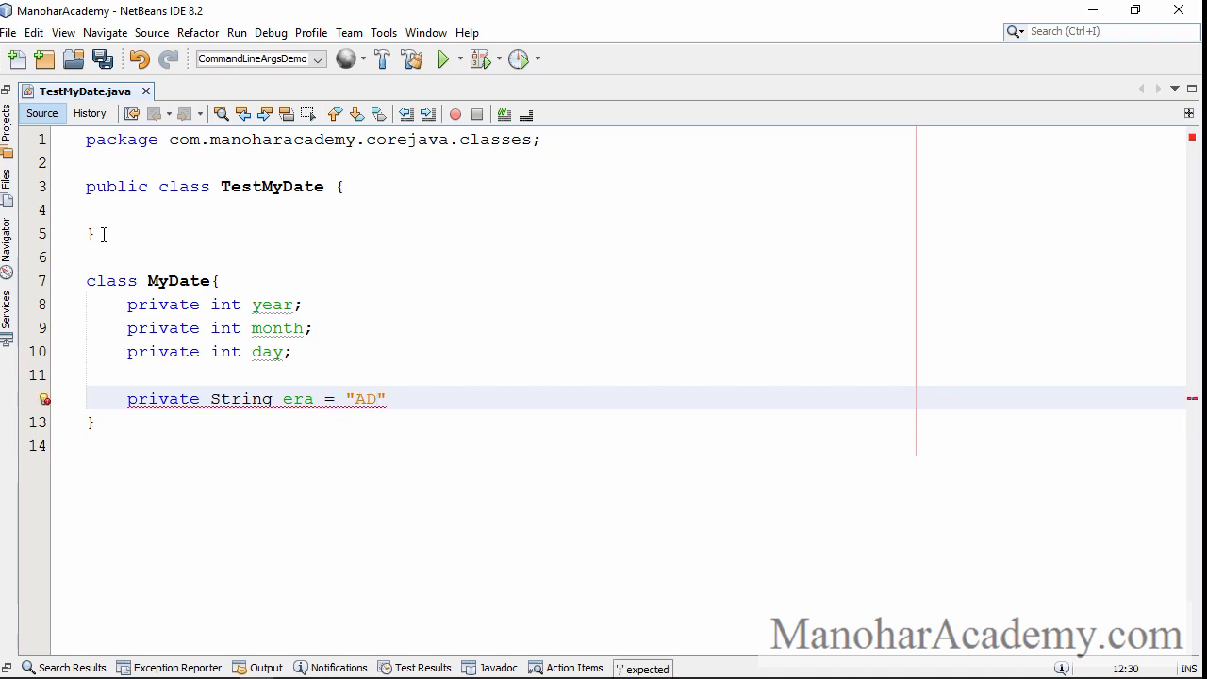
pyautogui.write(';')
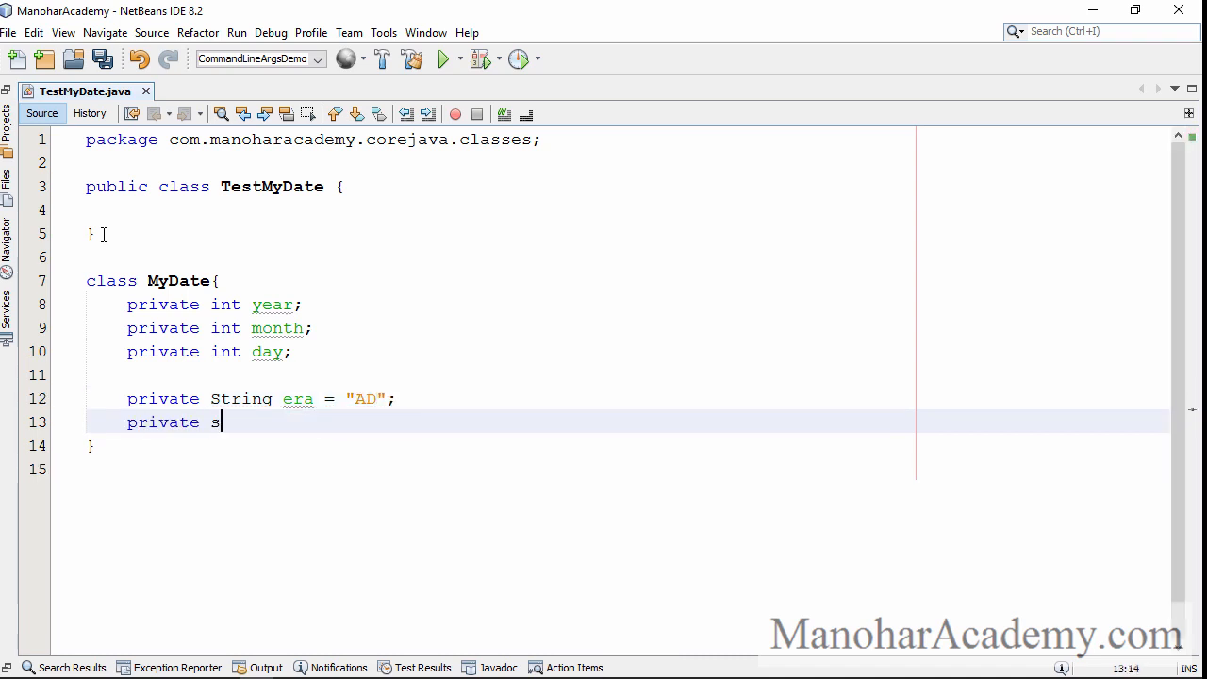
pyautogui.write('tring')
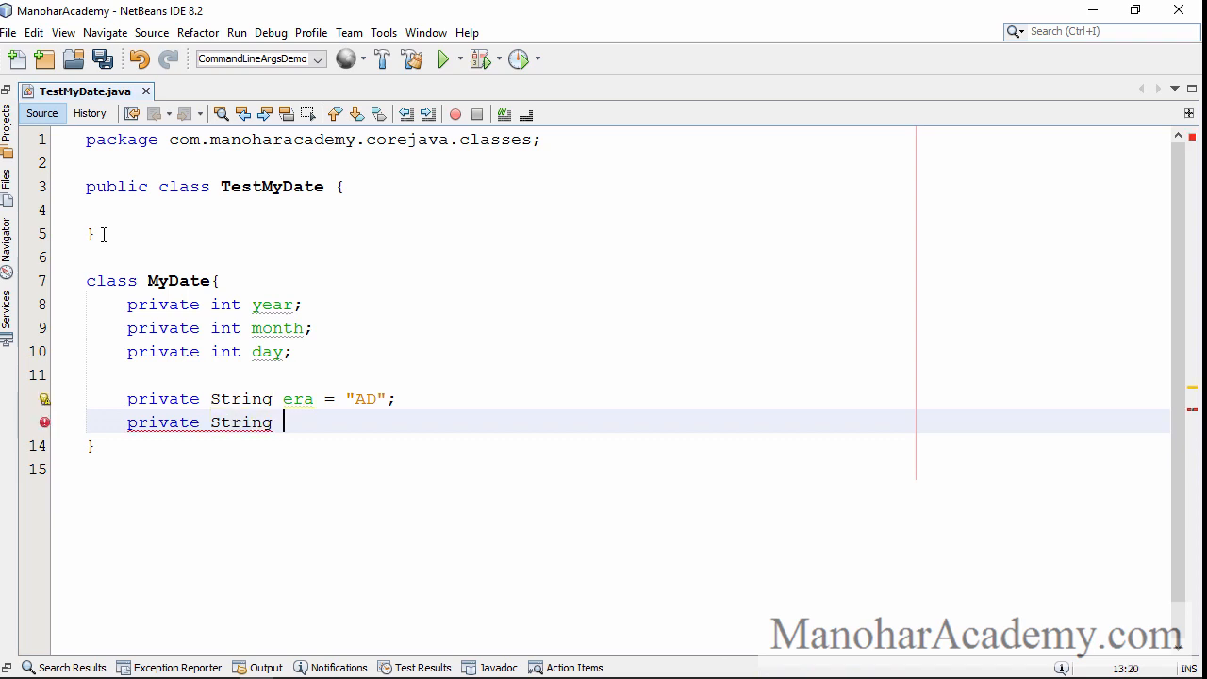
pyautogui.write('dayOfWeek = "mano')
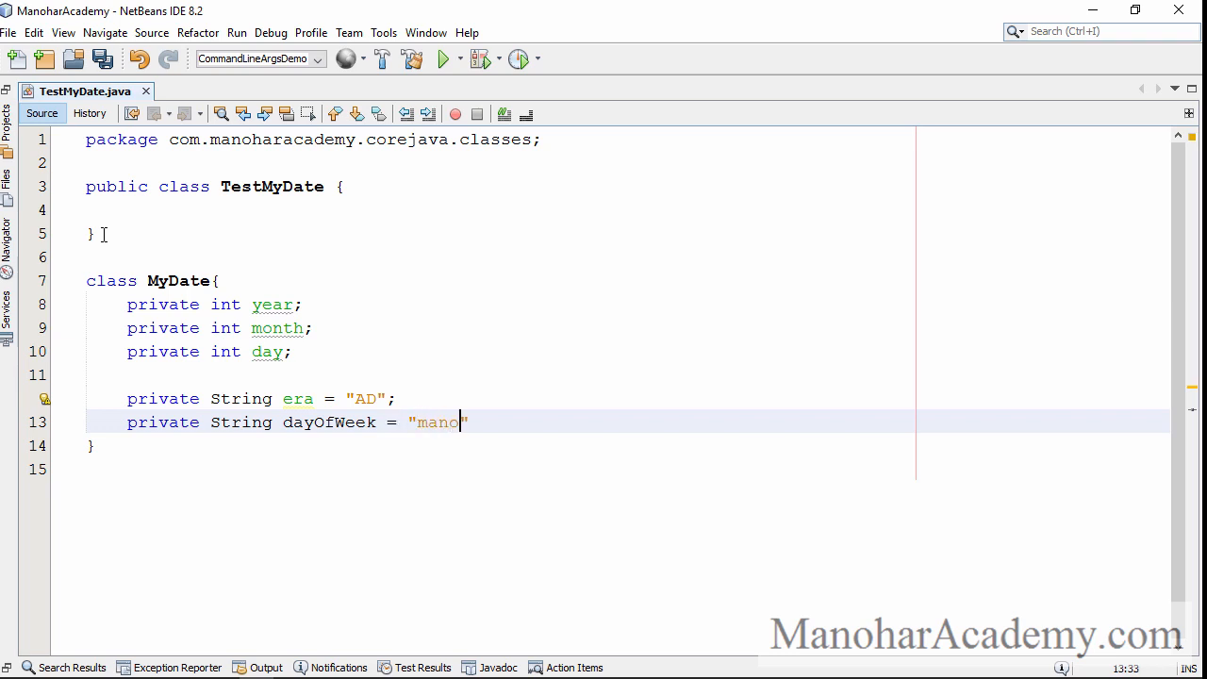
pyautogui.write('nday')
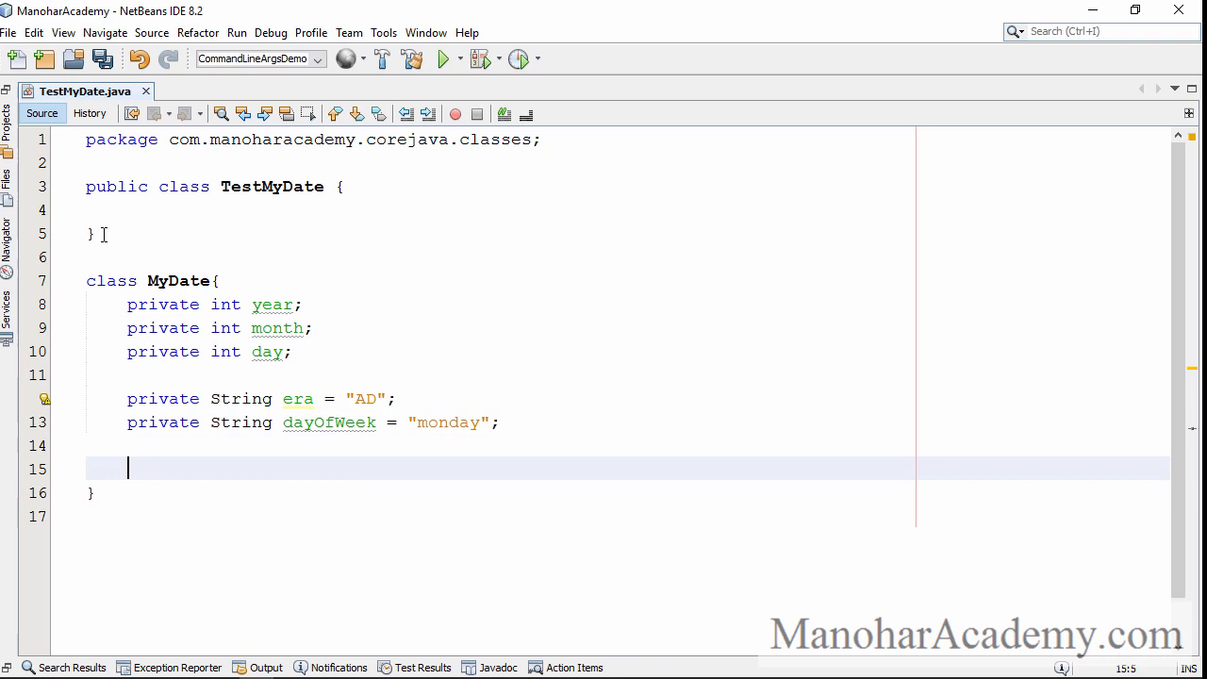
pyautogui.press('ctrl+s')
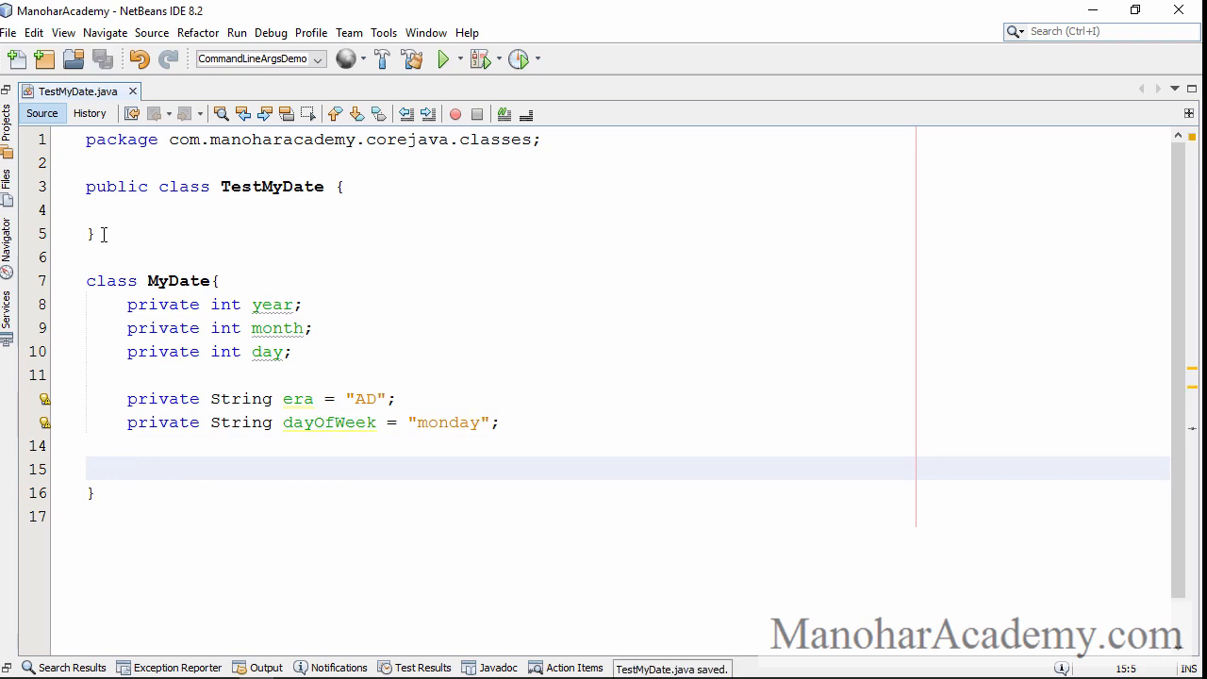
# Step: Generate a no-argument MyDate constructor plus one taking year, month and day
pyautogui.click(127, 469)
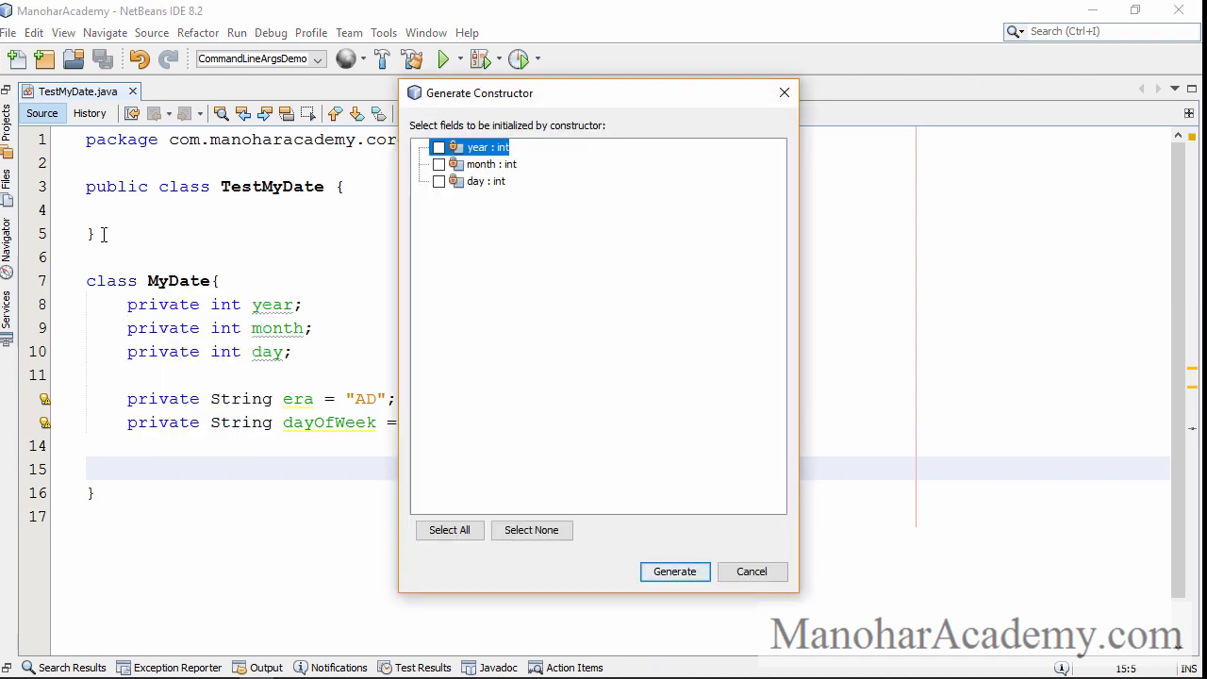
pyautogui.click(675, 572)
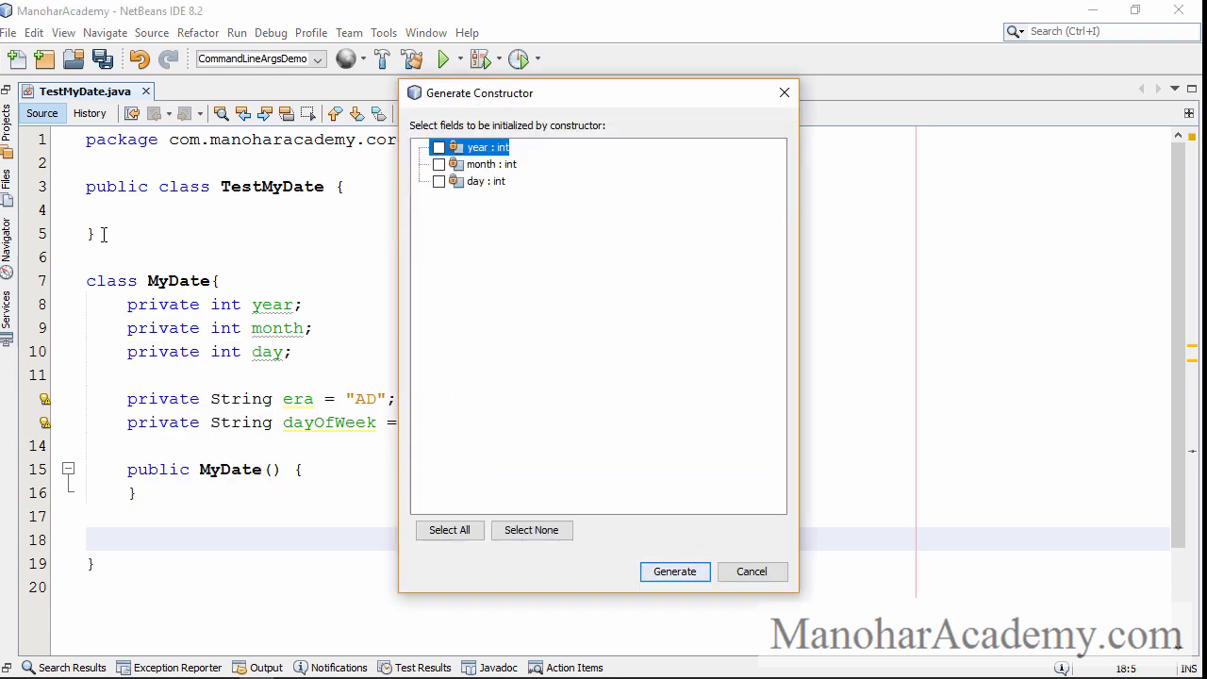
pyautogui.click(449, 529)
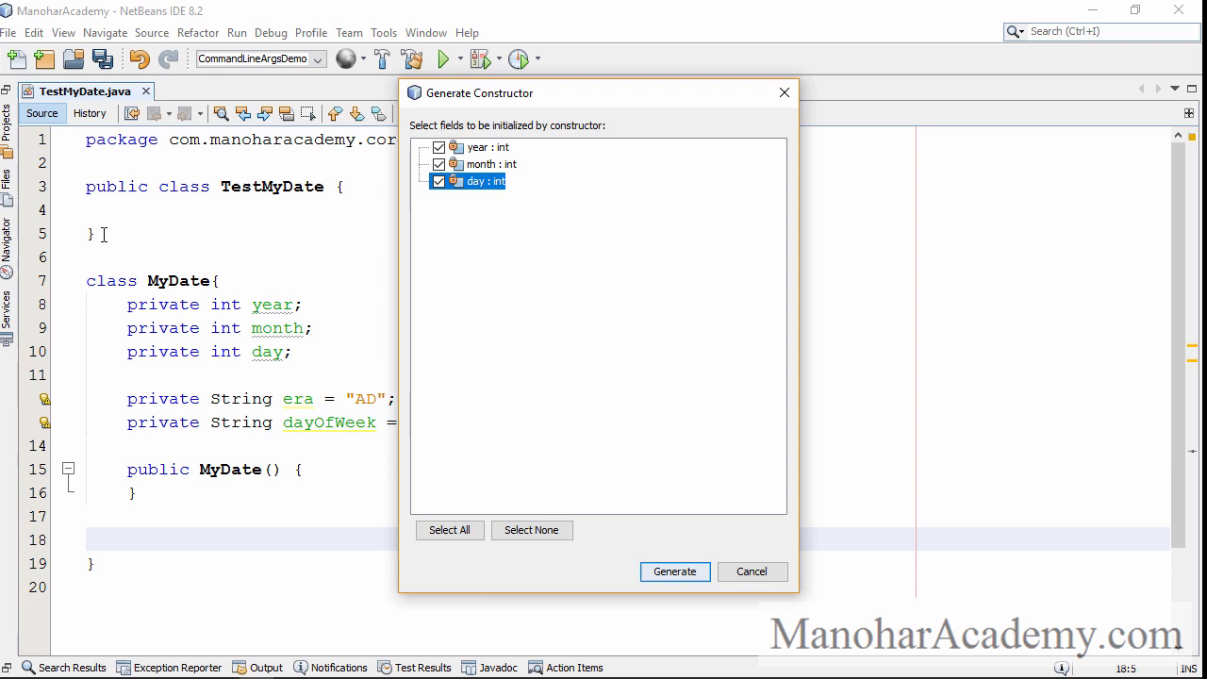
pyautogui.click(675, 571)
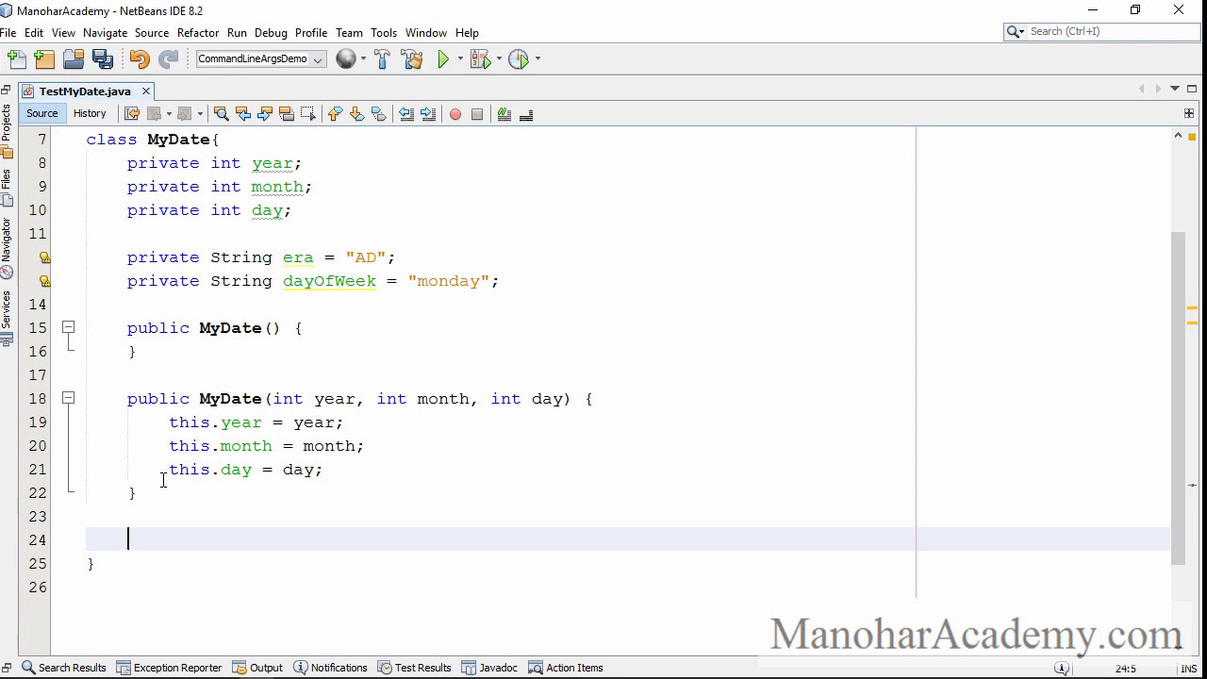
# Step: Write public boolean isLeapYear() returning the divisible-by-4-not-100-or-by-400 check
pyautogui.write('public boolean isLeapY')
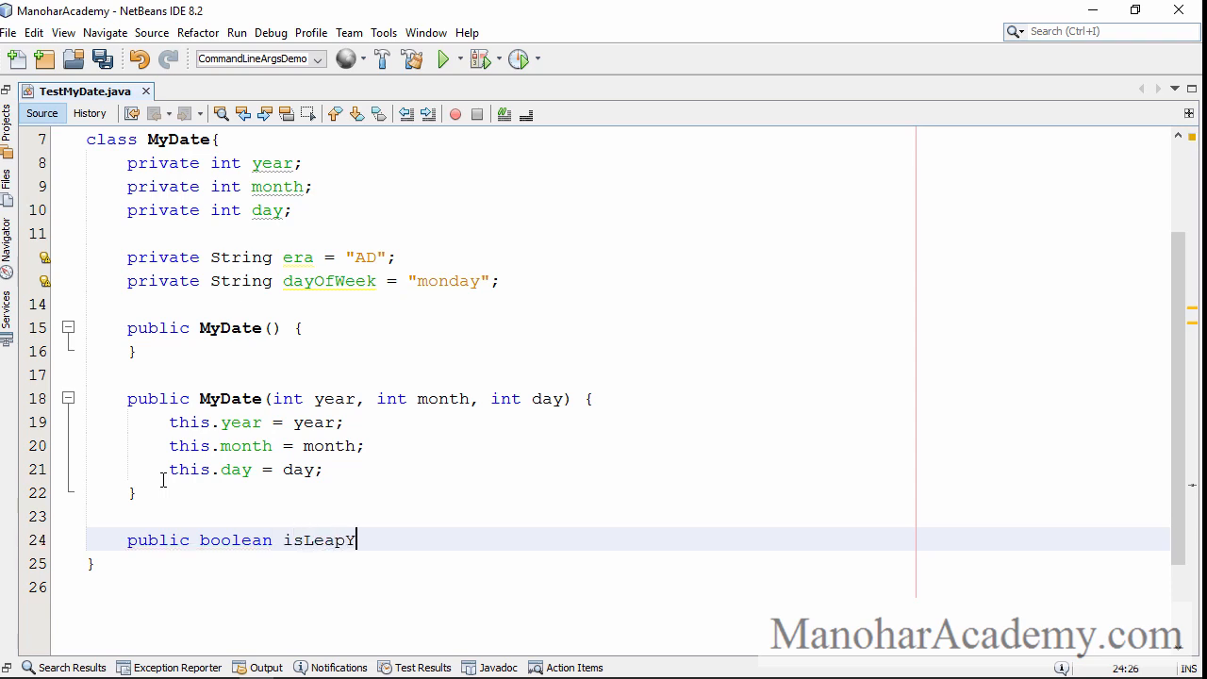
pyautogui.write('ear()')
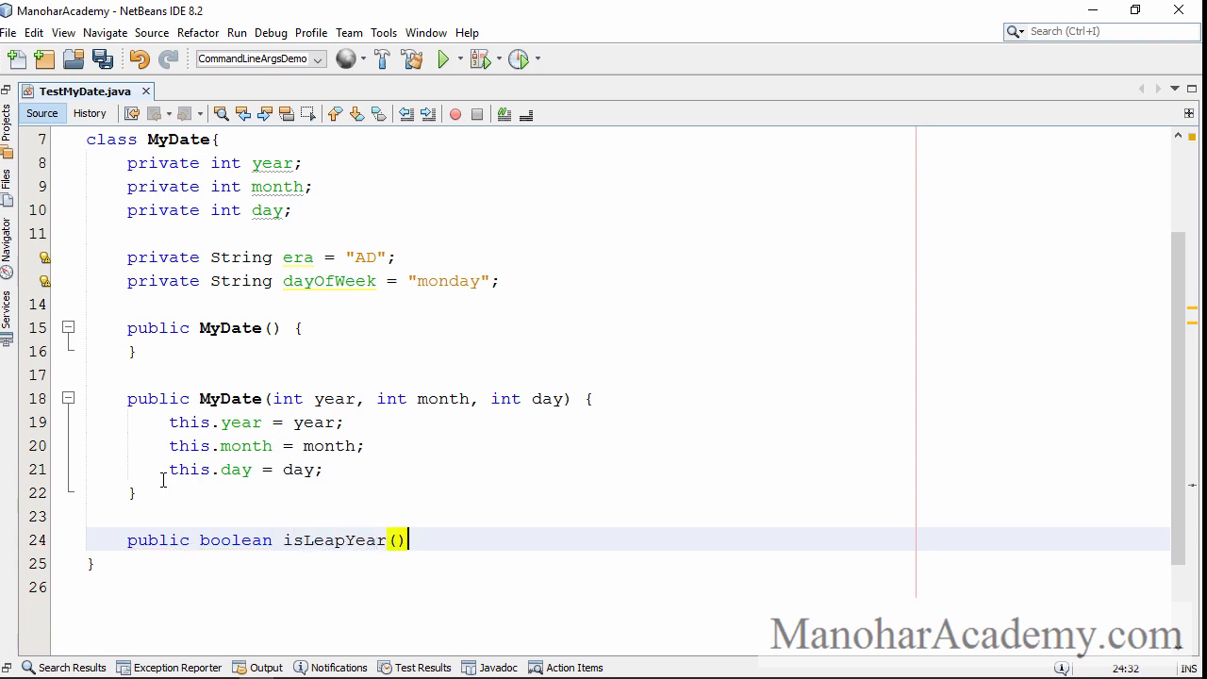
pyautogui.write('{')
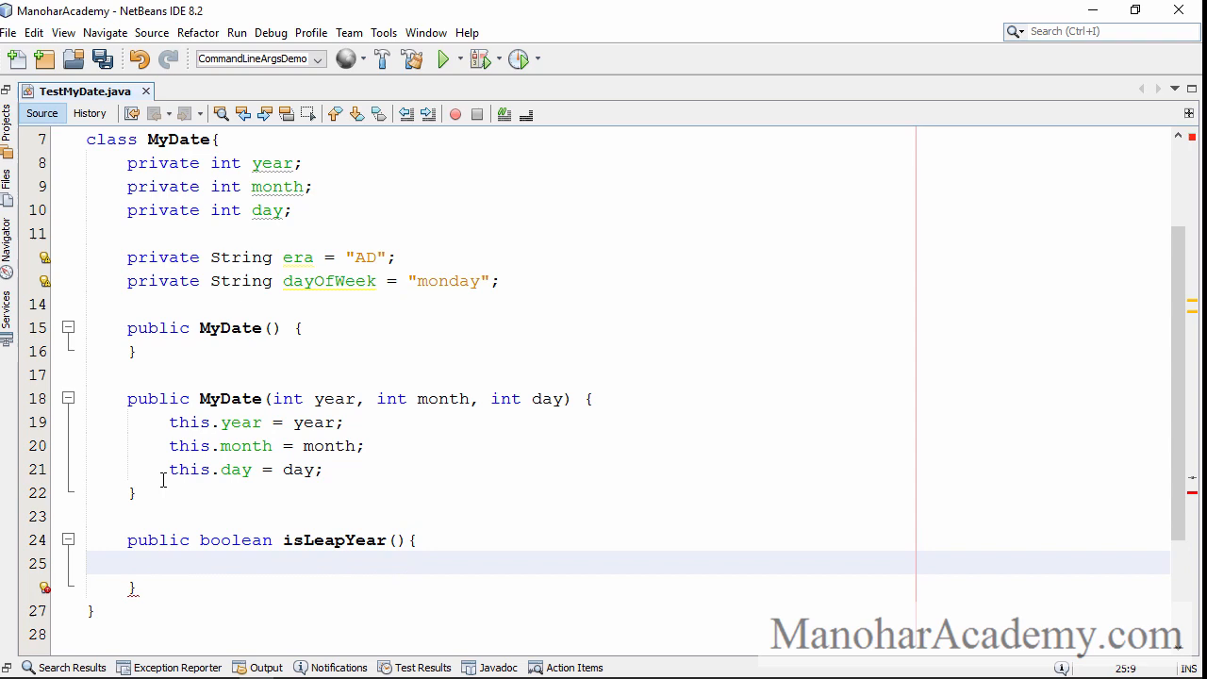
pyautogui.write('return')
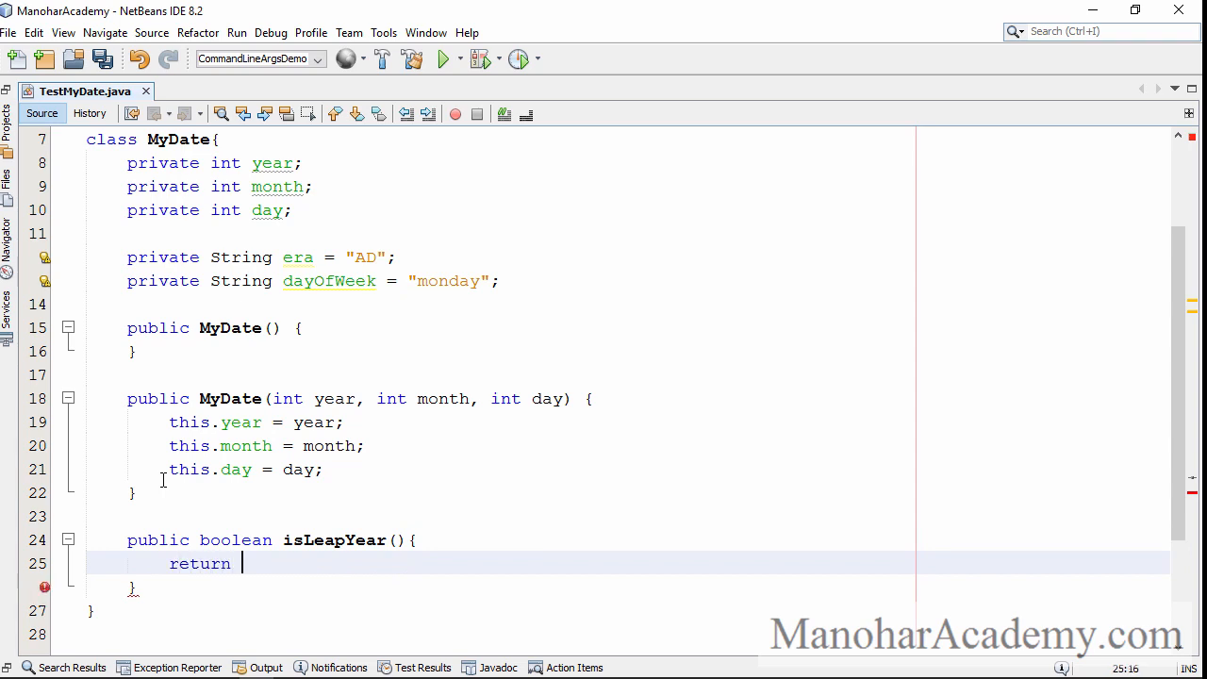
pyautogui.write('();')
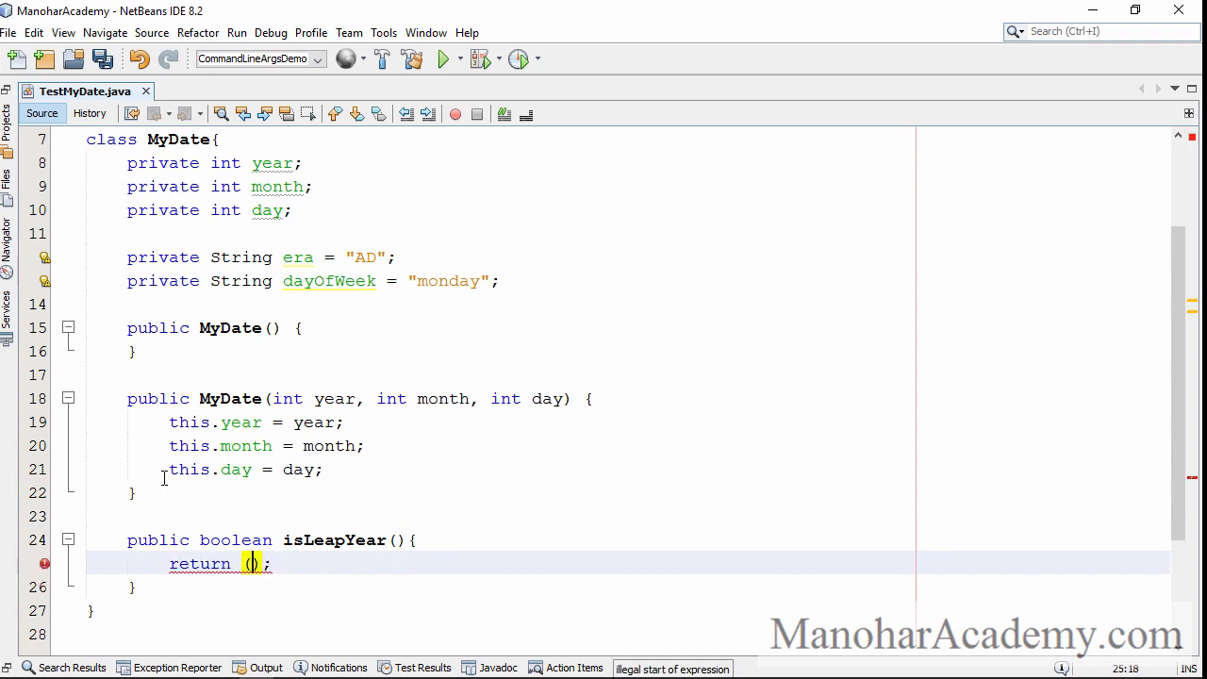
pyautogui.write('year')
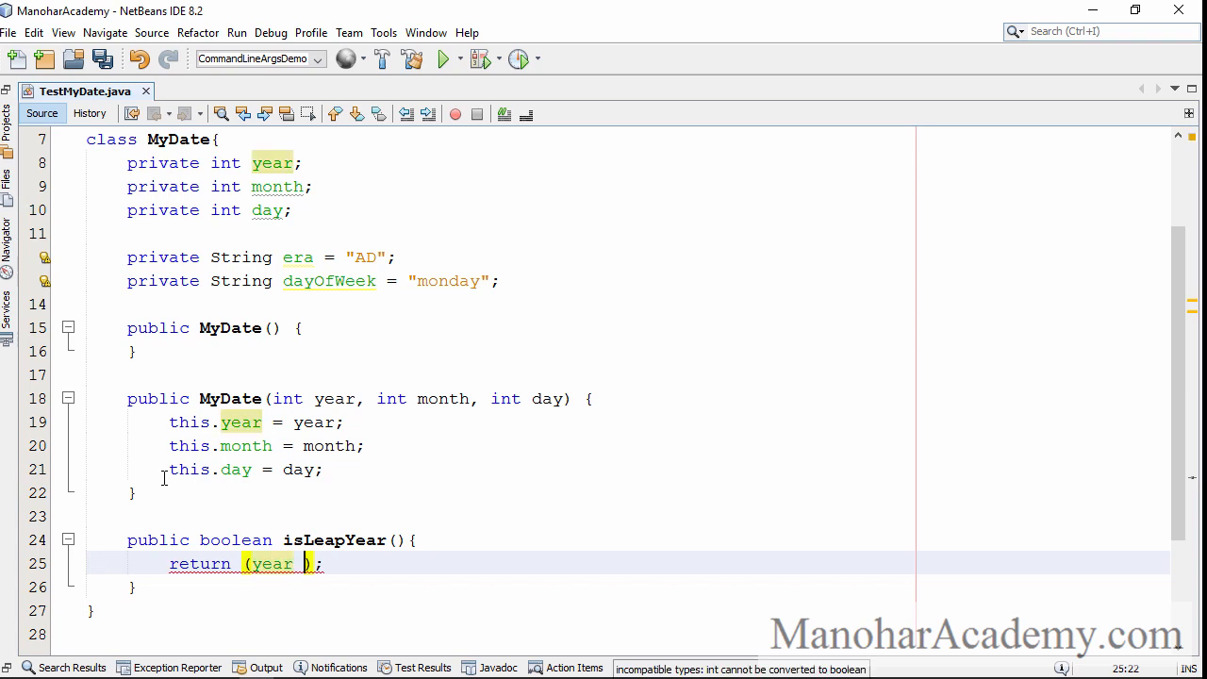
pyautogui.write('% 4 ==')
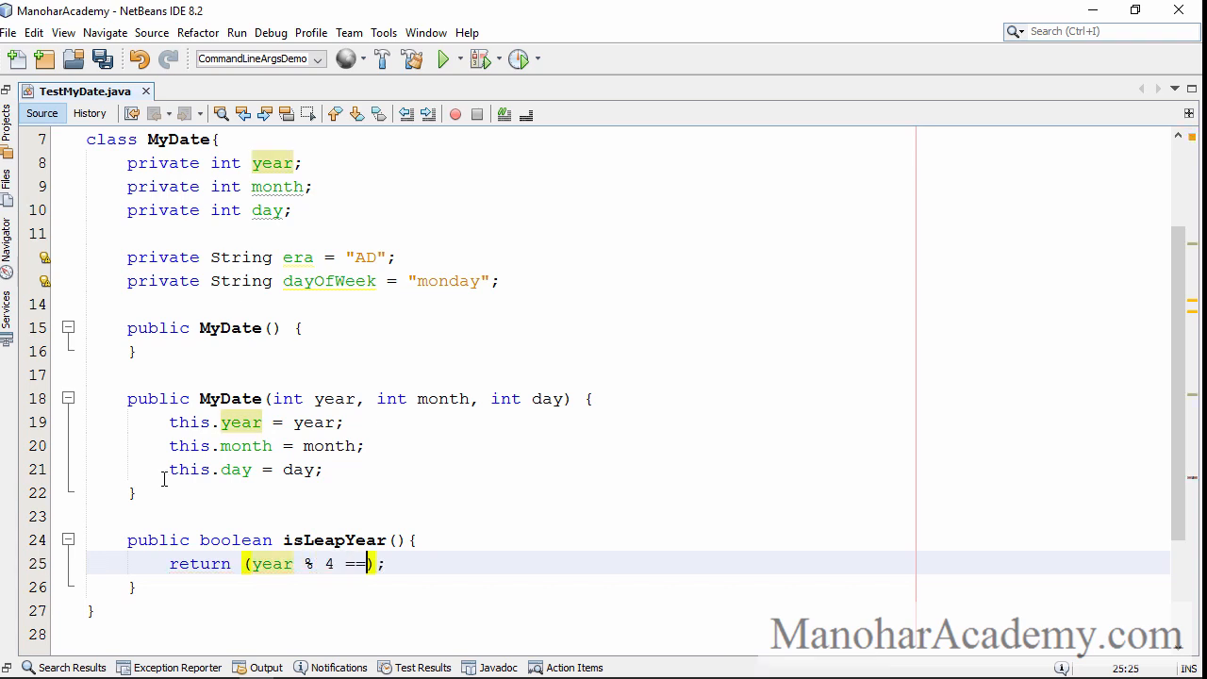
pyautogui.write('0 && year % 100 != 0')
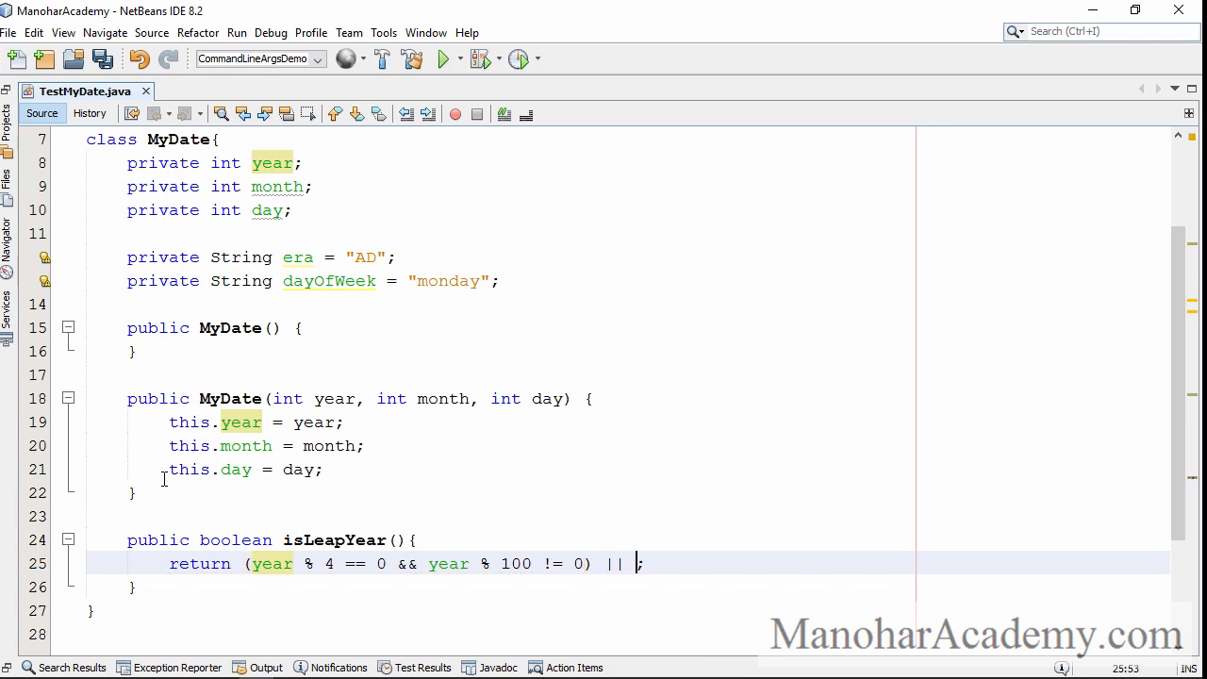
pyautogui.write('year')
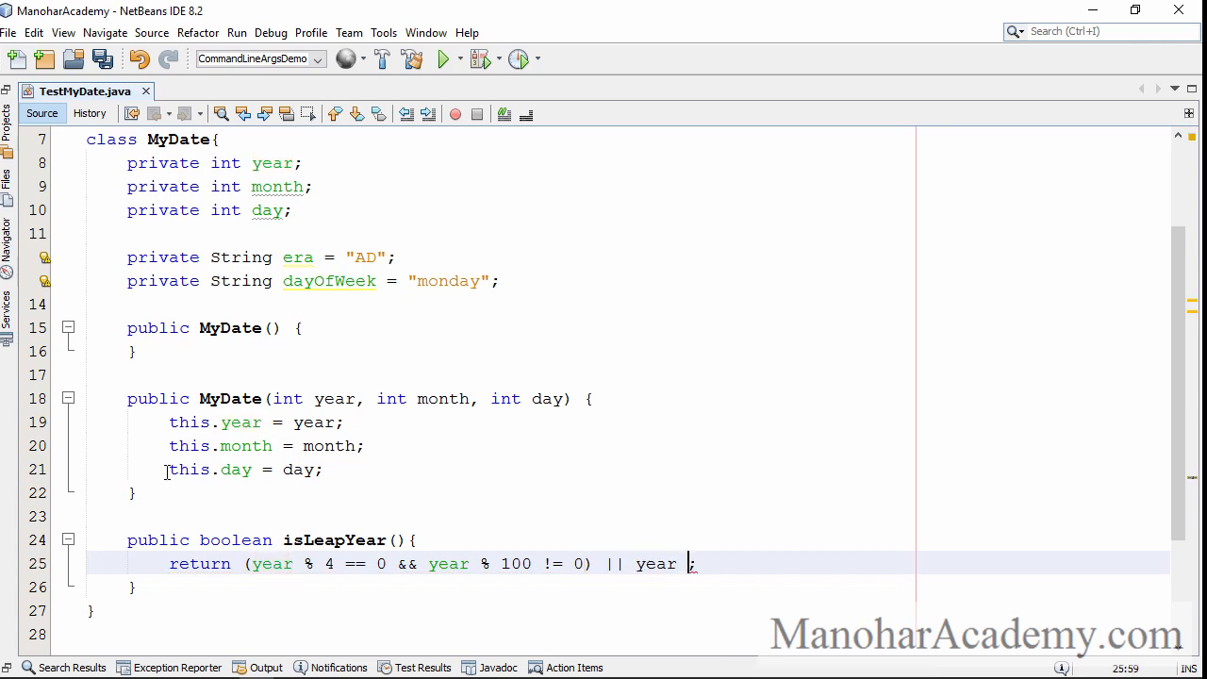
pyautogui.write('% 400')
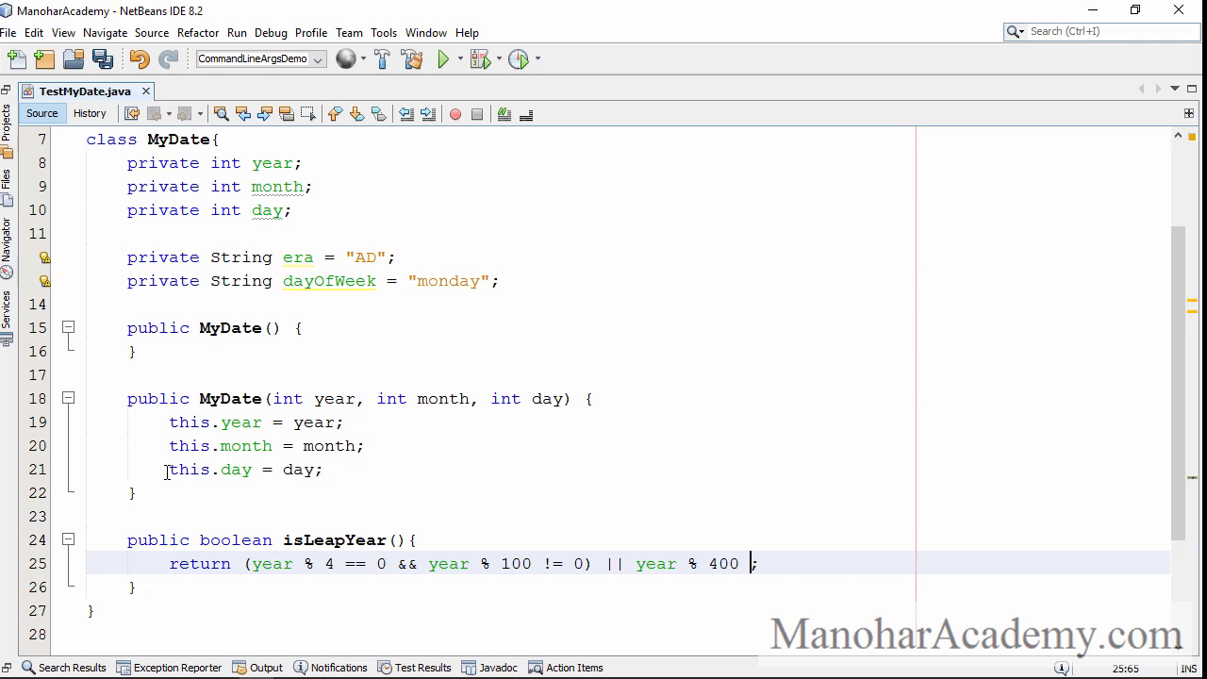
pyautogui.write('== 0')
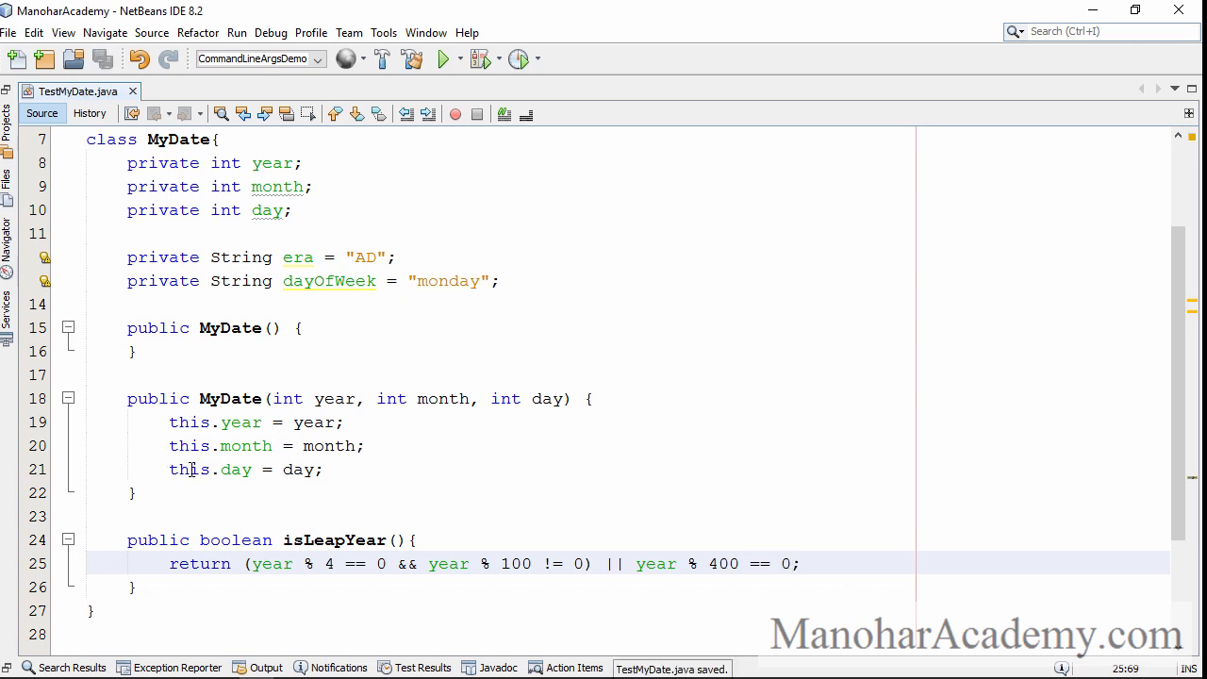
pyautogui.press('enter')
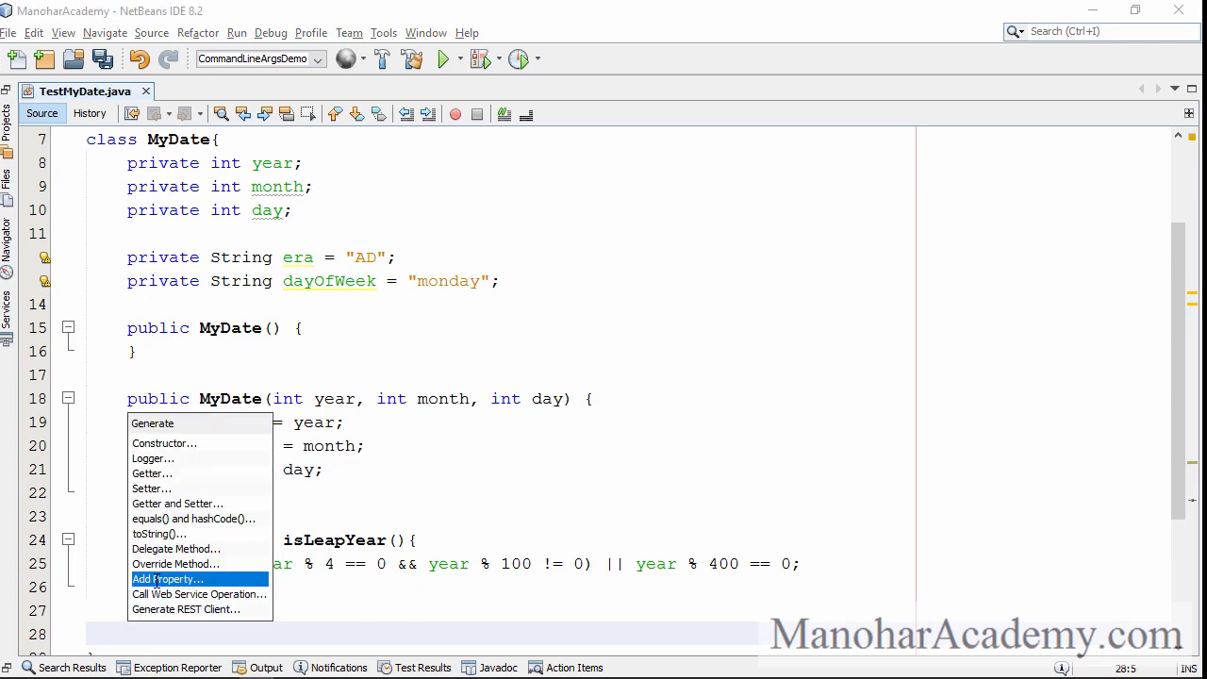
# Step: Generate toString over all five fields, then getters and setters for every field
pyautogui.click(158, 534)
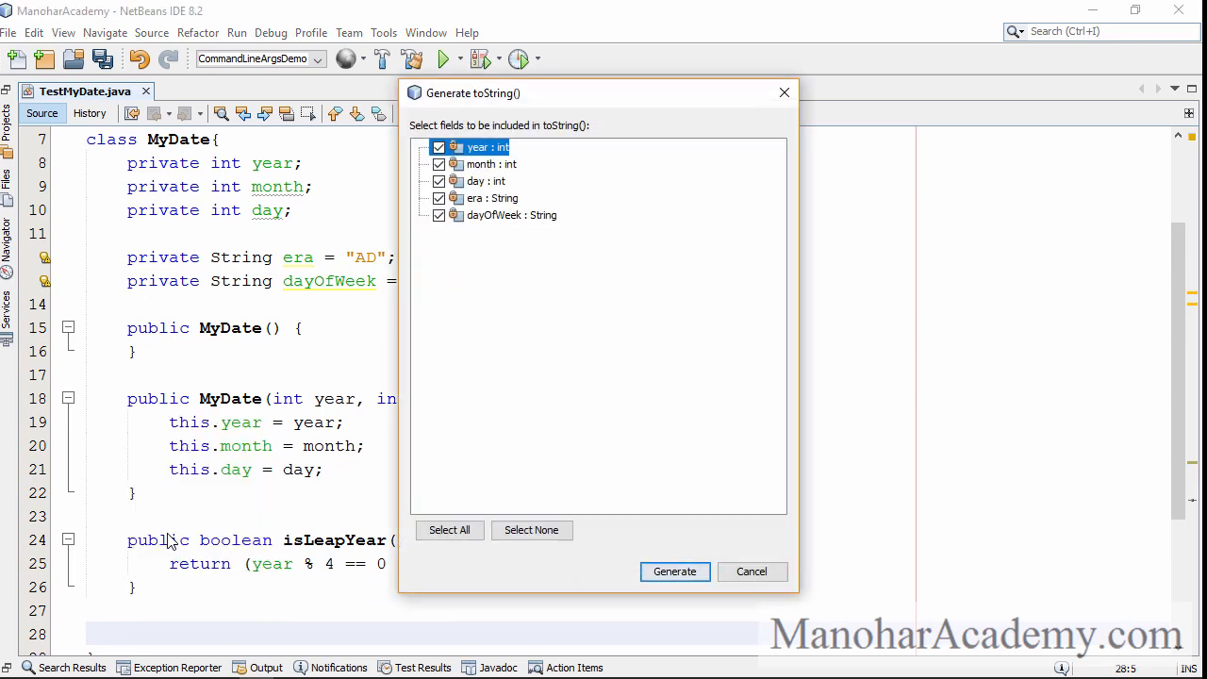
pyautogui.click(674, 571)
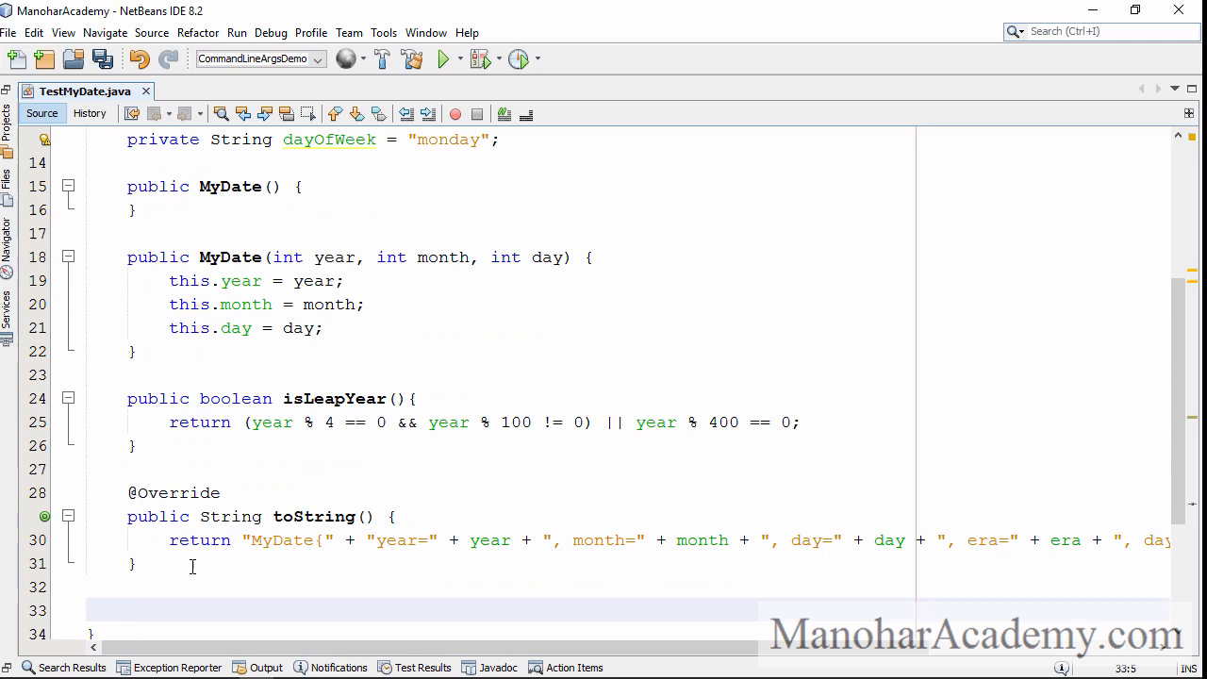
pyautogui.click(193, 564)
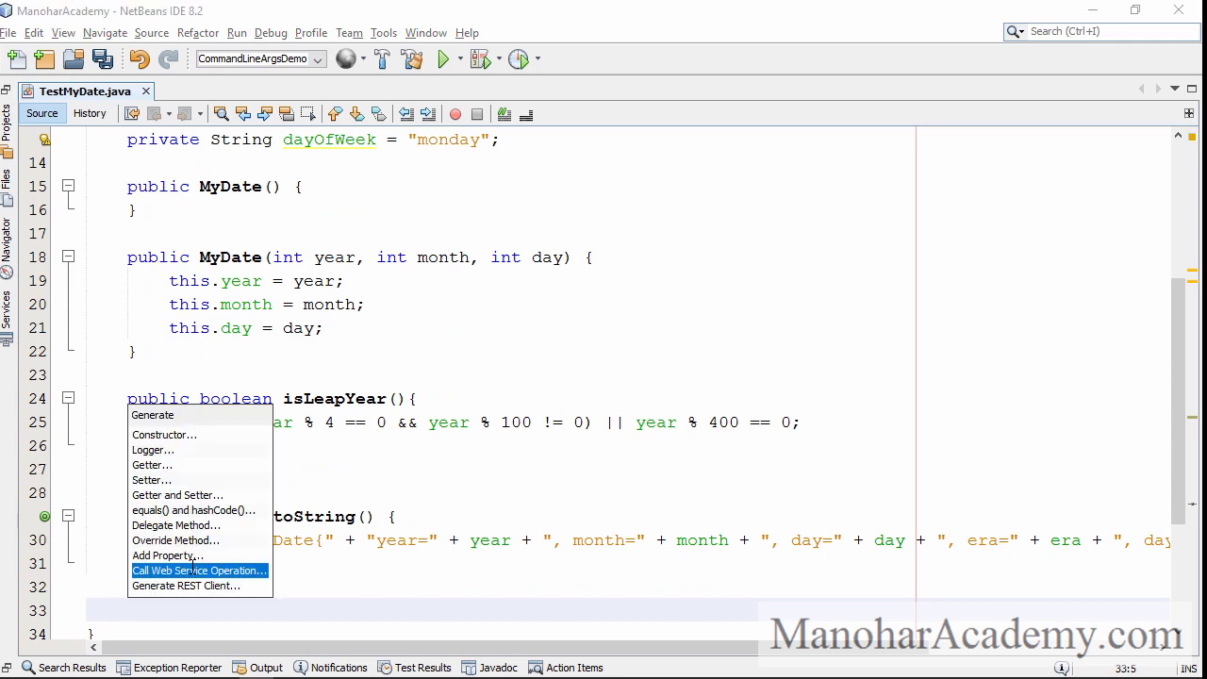
pyautogui.click(176, 495)
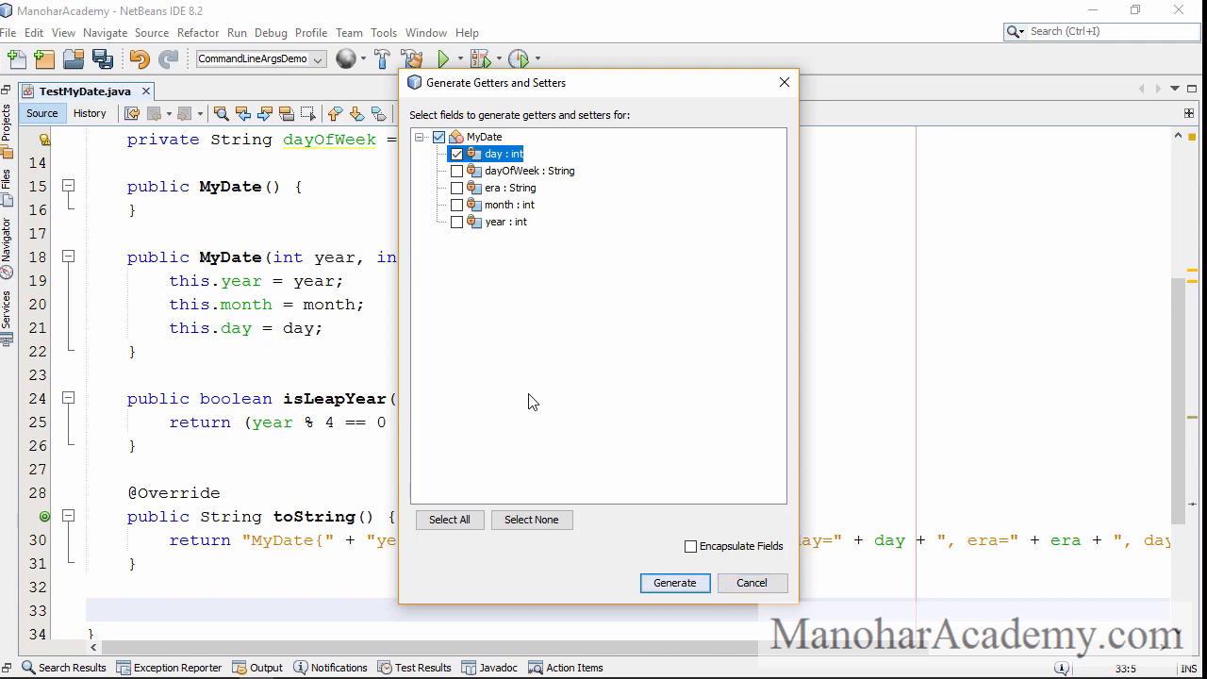
pyautogui.click(448, 519)
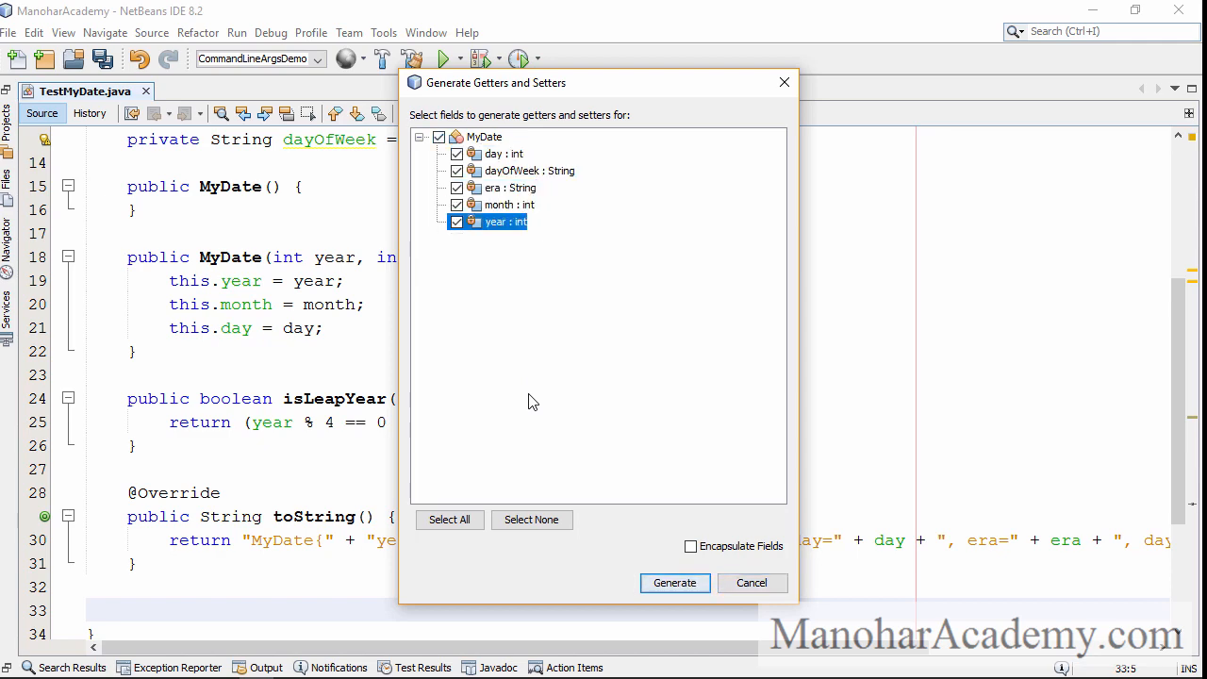
pyautogui.click(674, 582)
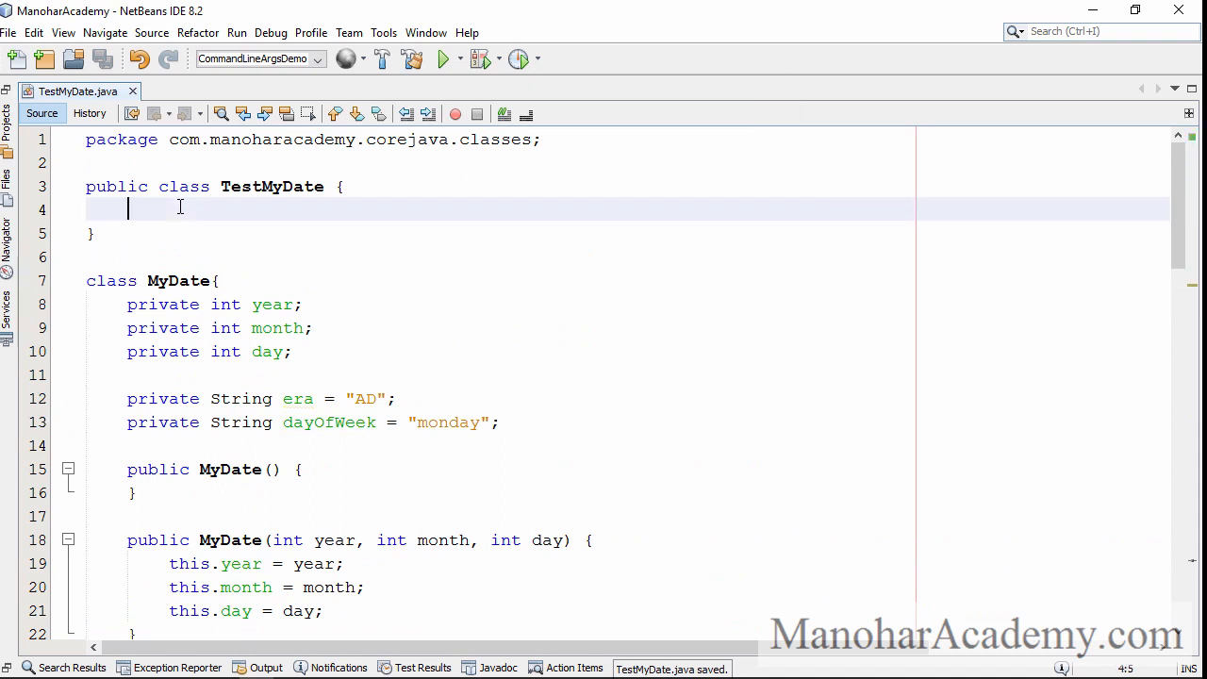
# Step: Write main creating myDate (2012, 1, 1) and myDate1 (2017, 1, 1), printing each
pyautogui.write('public static void main(String[] args) {')
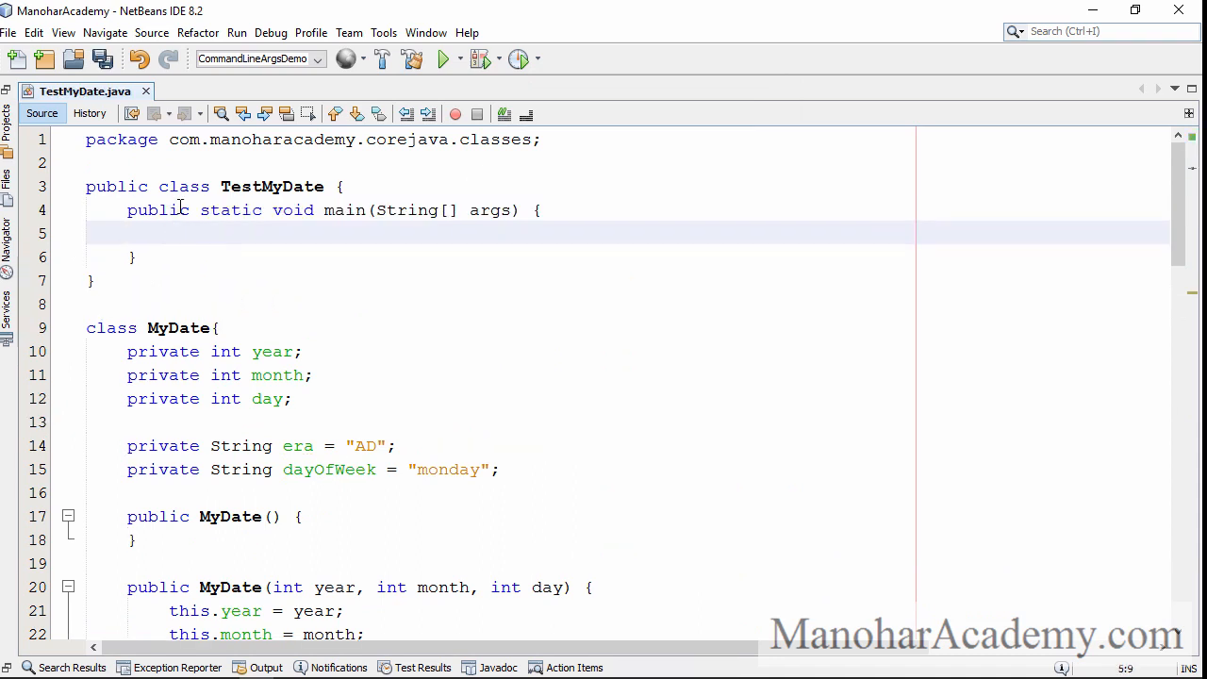
pyautogui.write('newo')
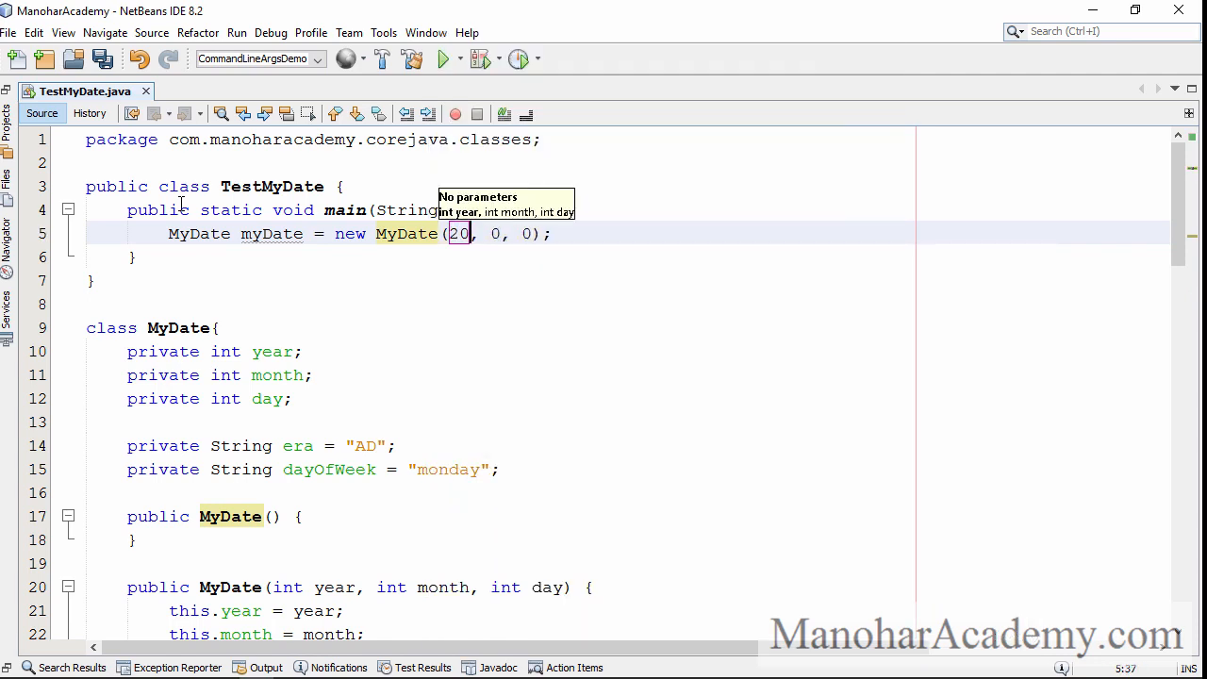
pyautogui.write('2012, 1, 1')
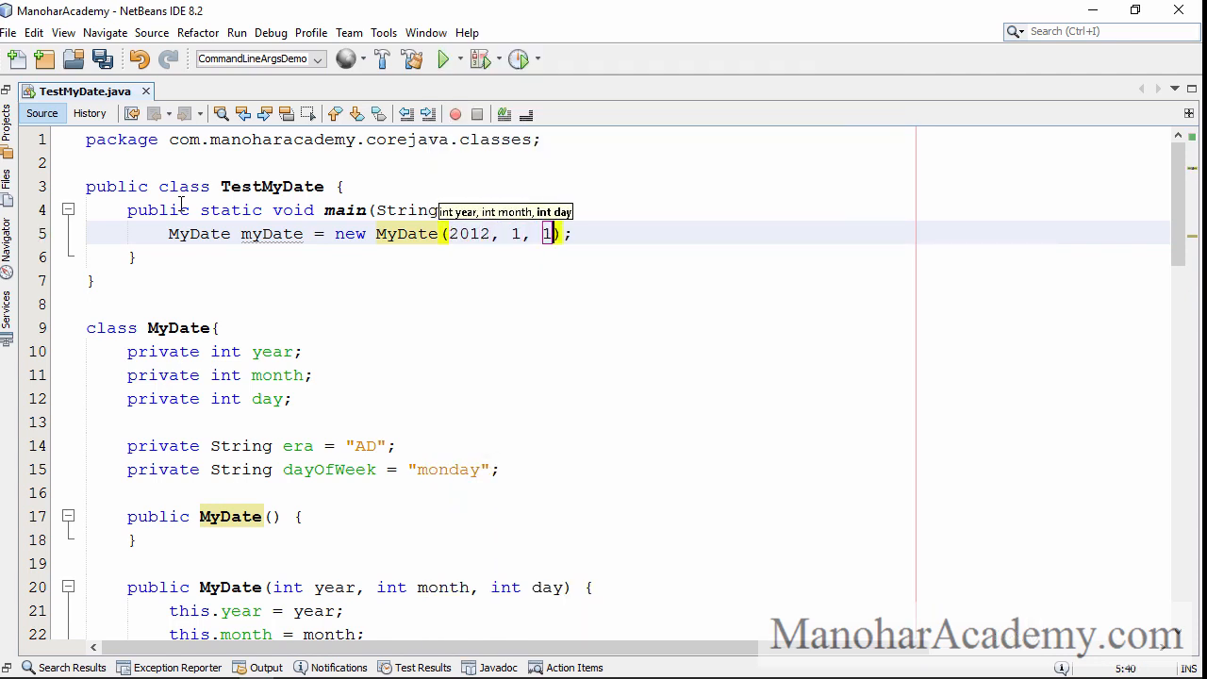
pyautogui.write('stem.out.println();')
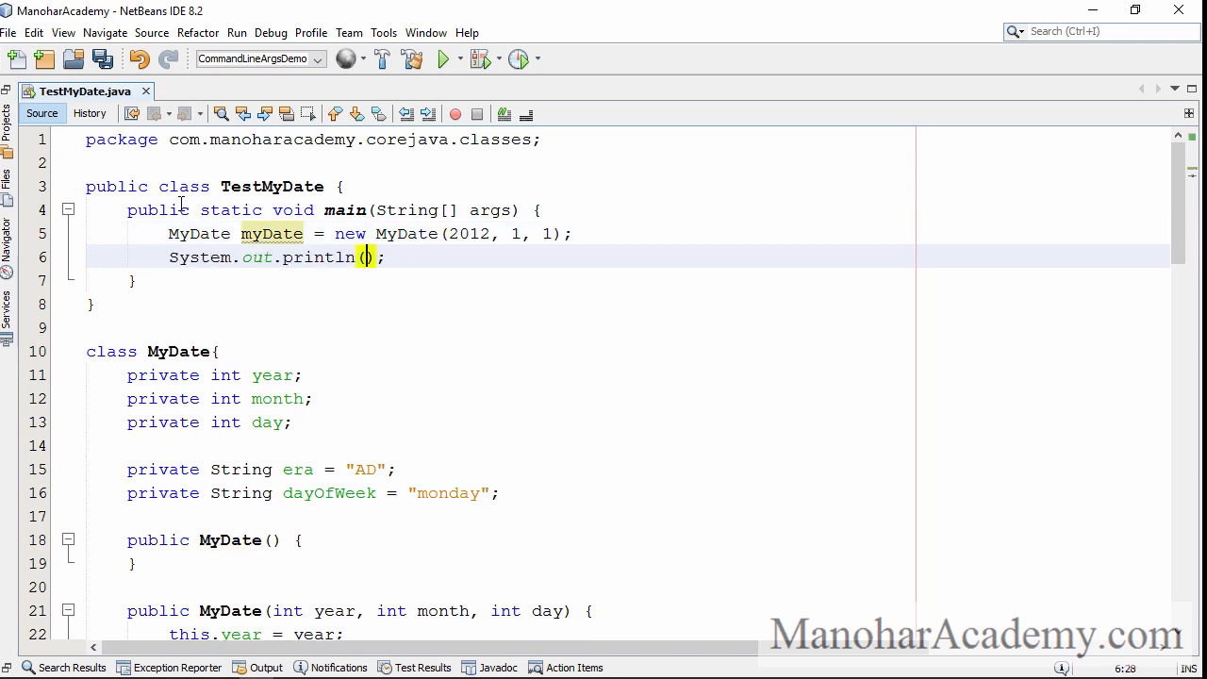
pyautogui.write('myDate')
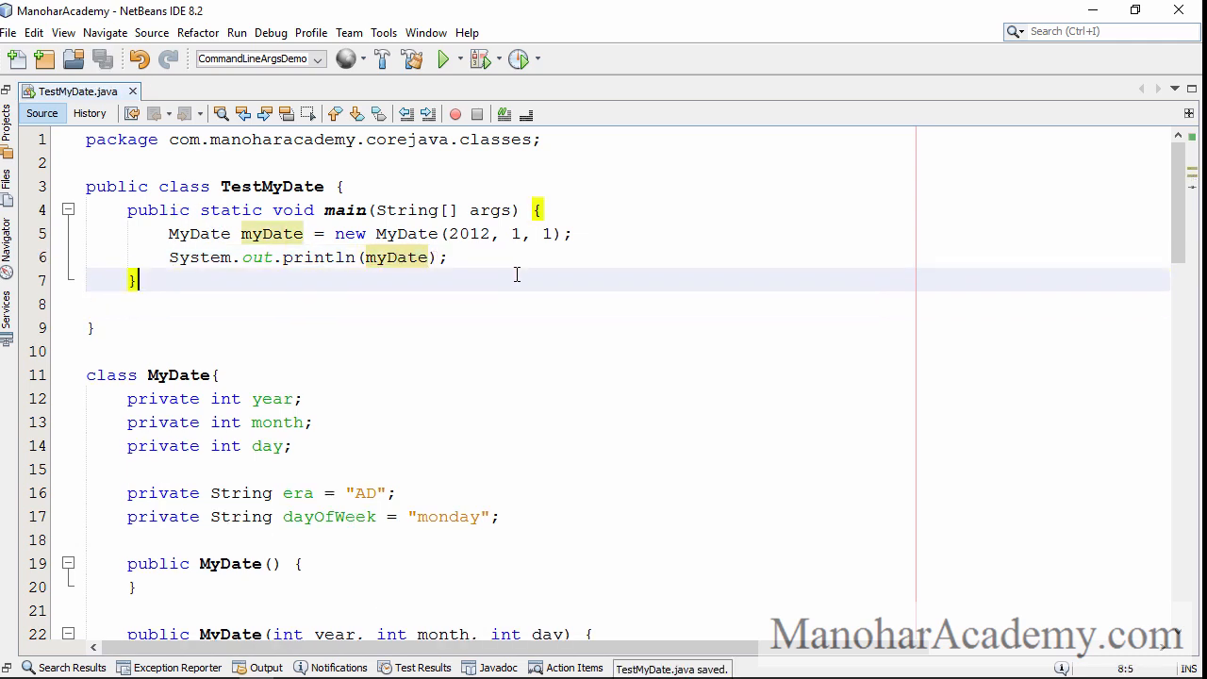
pyautogui.write('n')
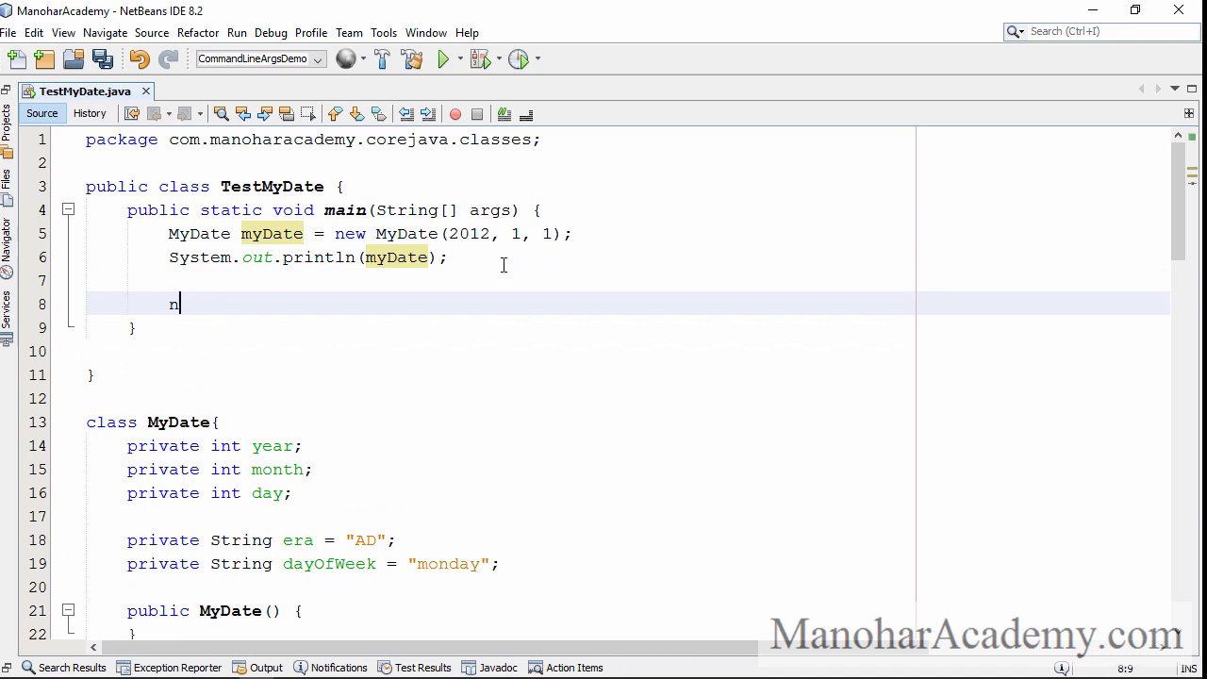
pyautogui.write('My my = new My();')
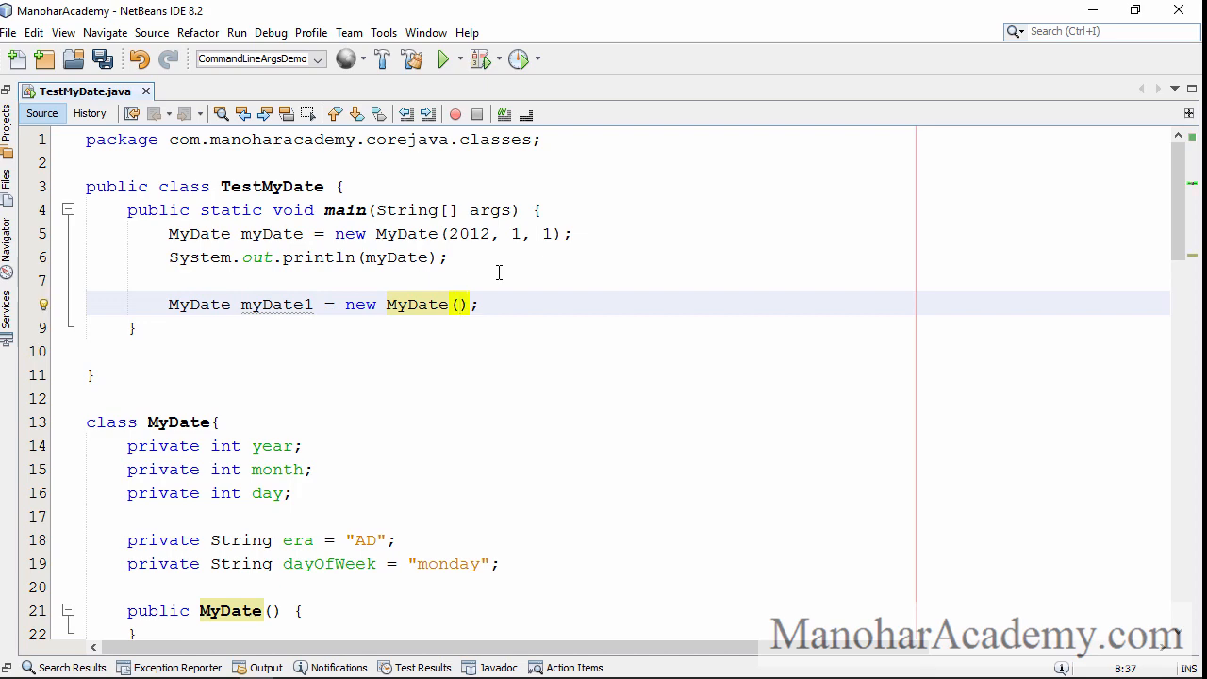
pyautogui.write('0, 0, 0')
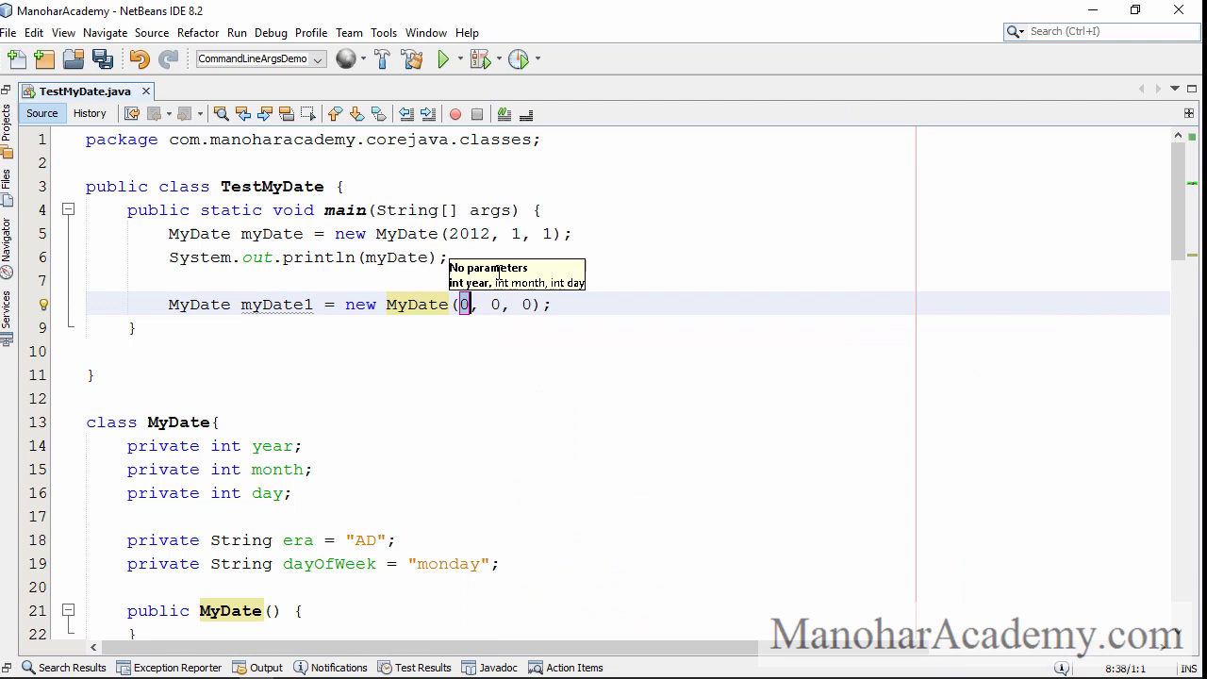
pyautogui.write('2017')
pyautogui.write('System.out.println("");')
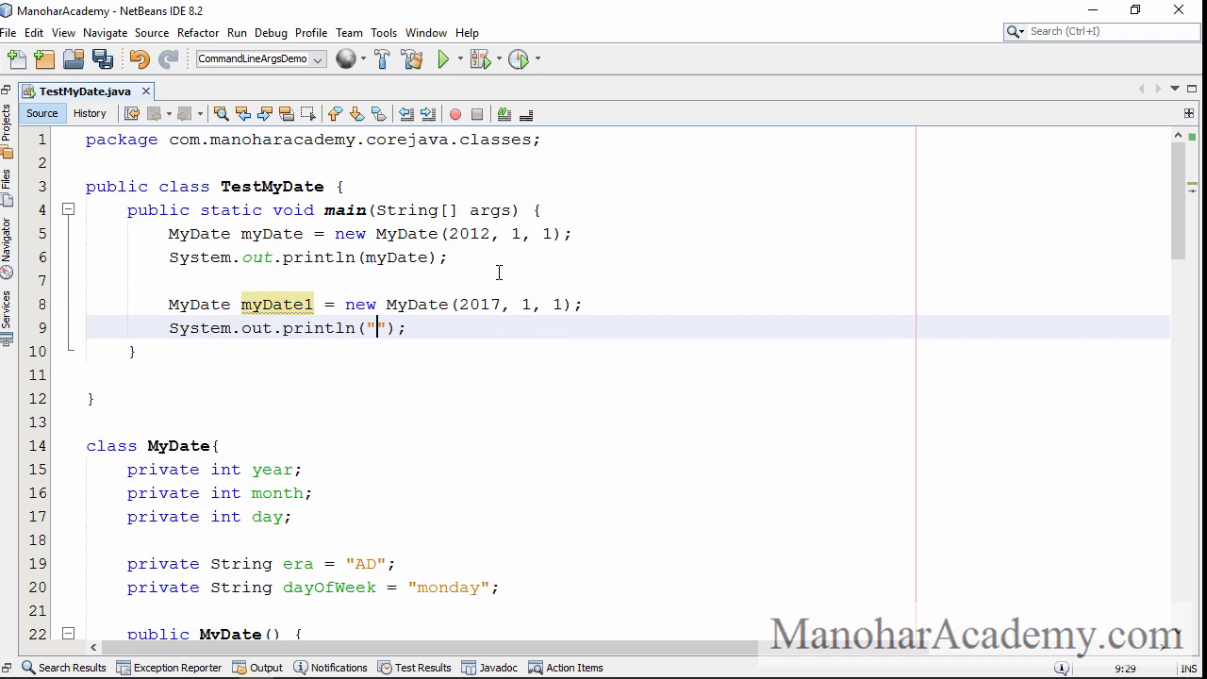
pyautogui.write('myDate1')
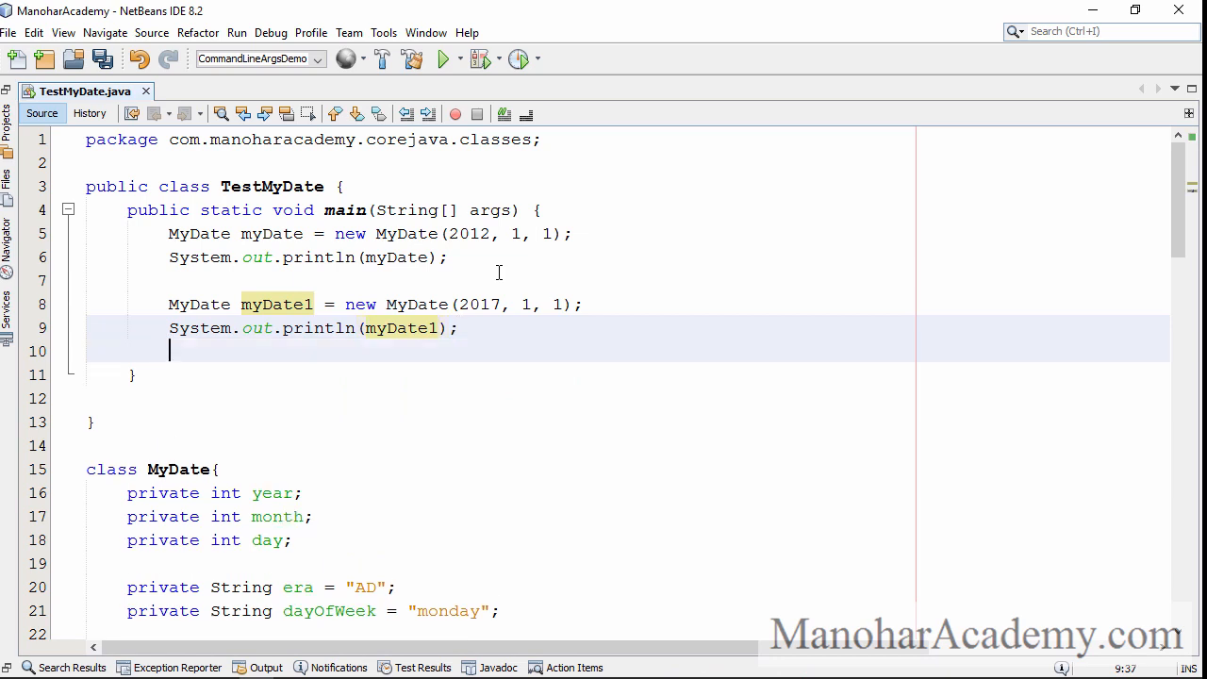
# Step: Create myDate2 = new MyDate() with the newo template and print it via sout
pyautogui.write('newo')
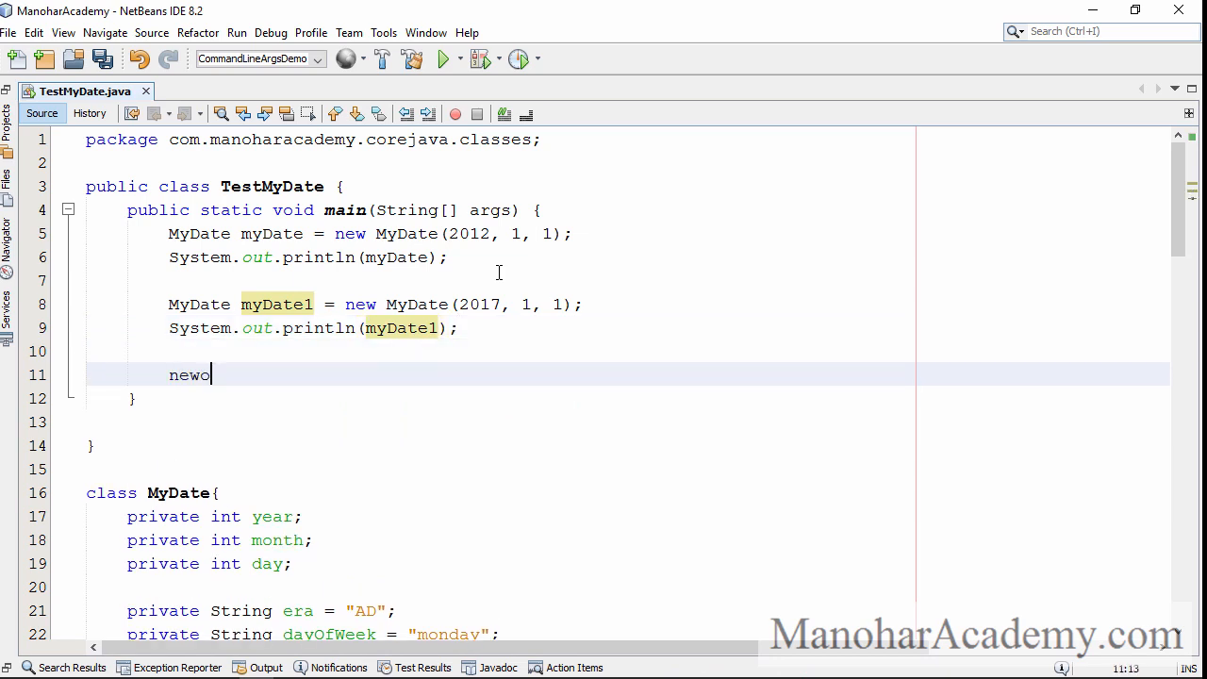
pyautogui.write('MyDate myDate2 = new MyDate();')
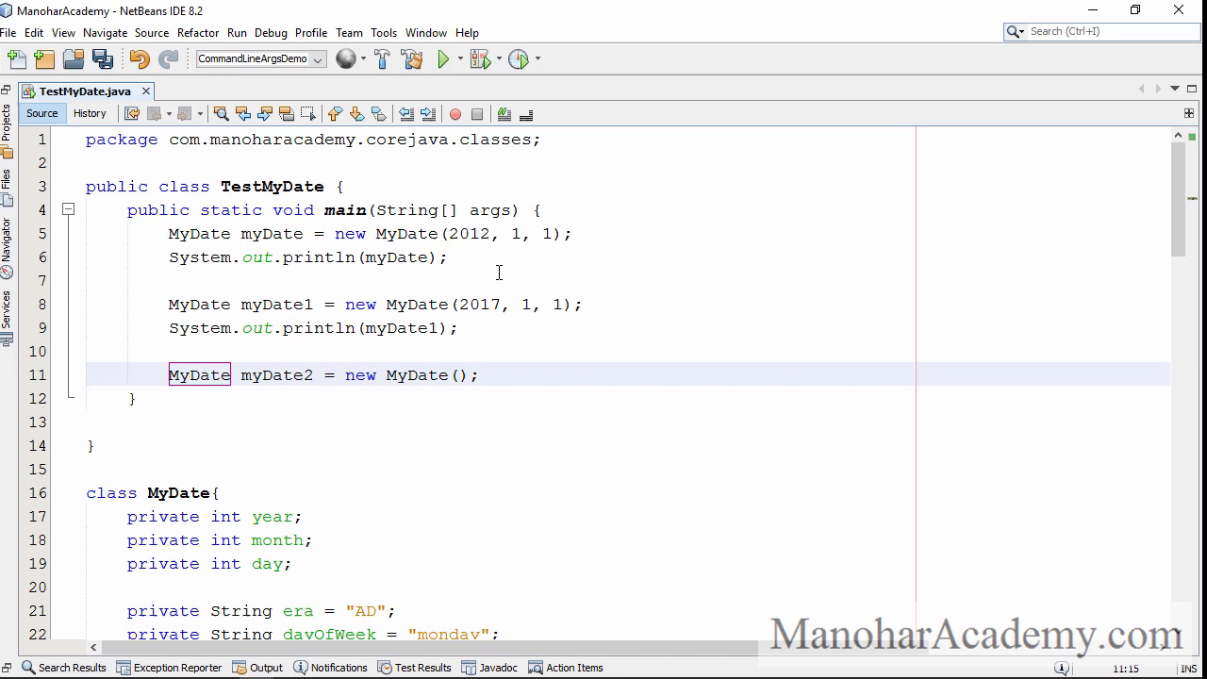
pyautogui.doubleClick(416, 375)
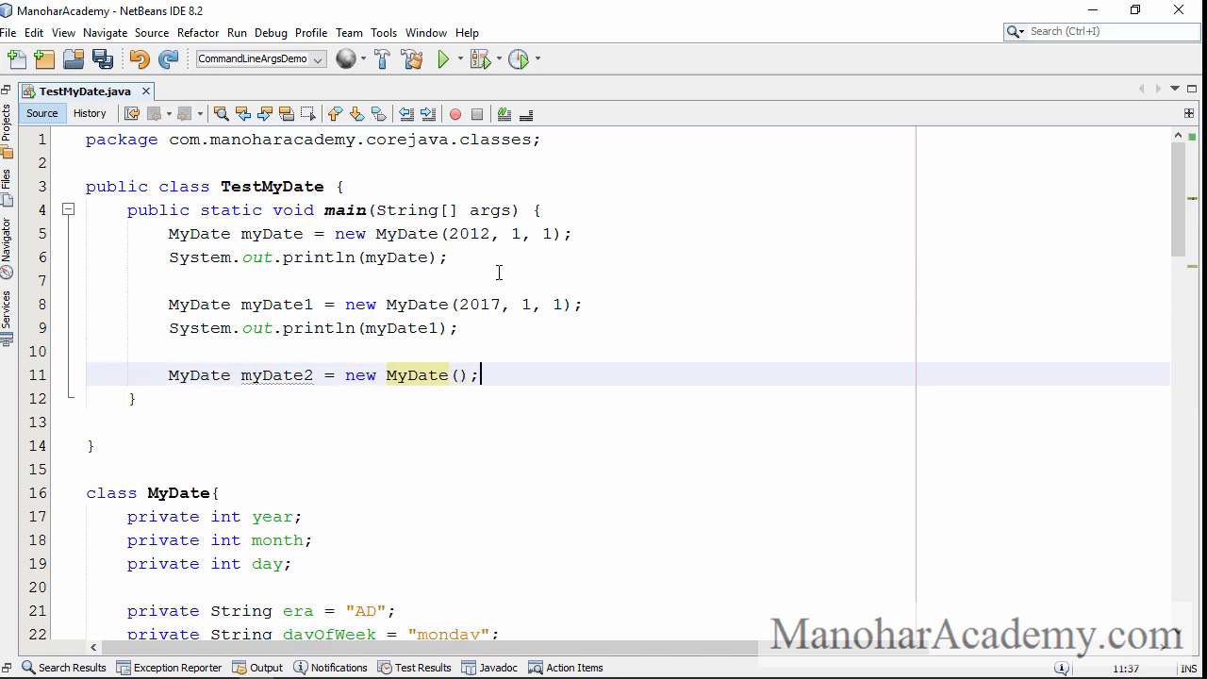
pyautogui.write('sout')
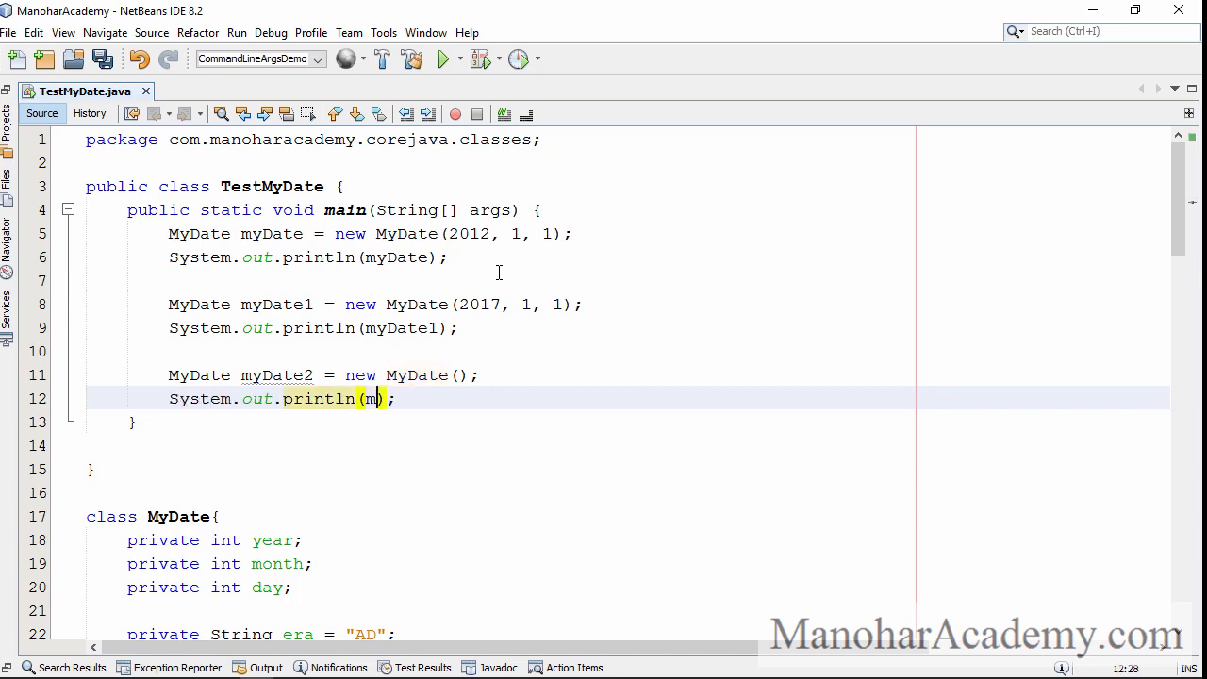
pyautogui.write('yDate3')
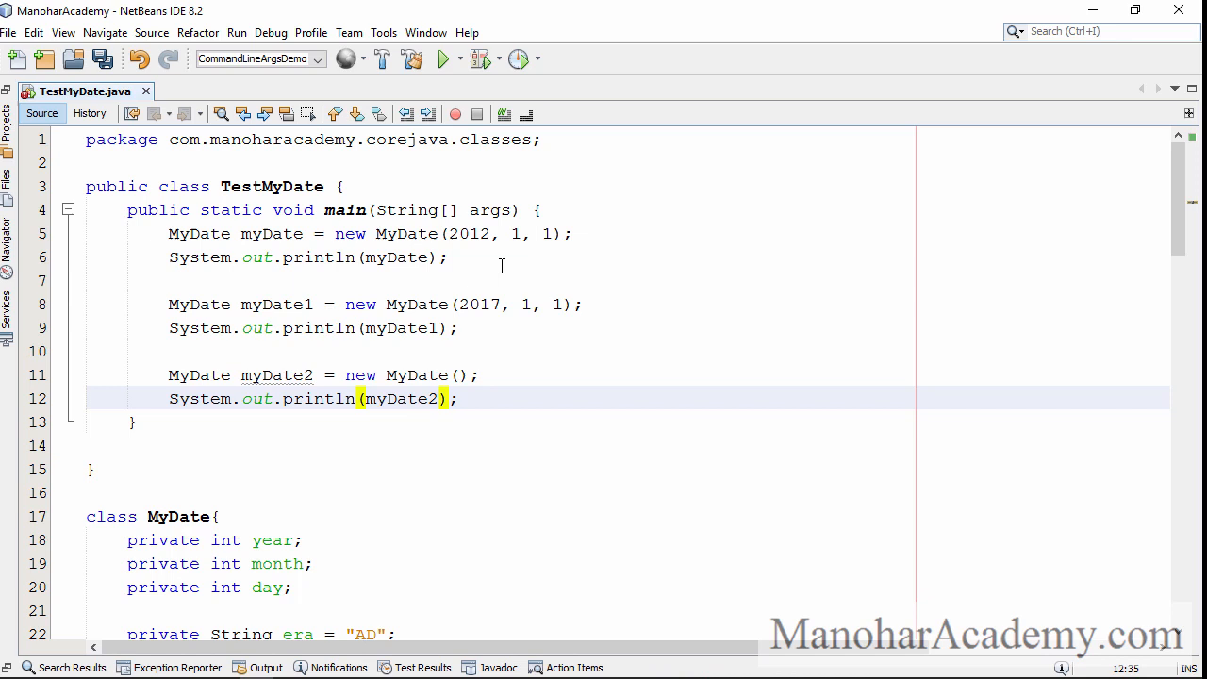
pyautogui.click(441, 59)
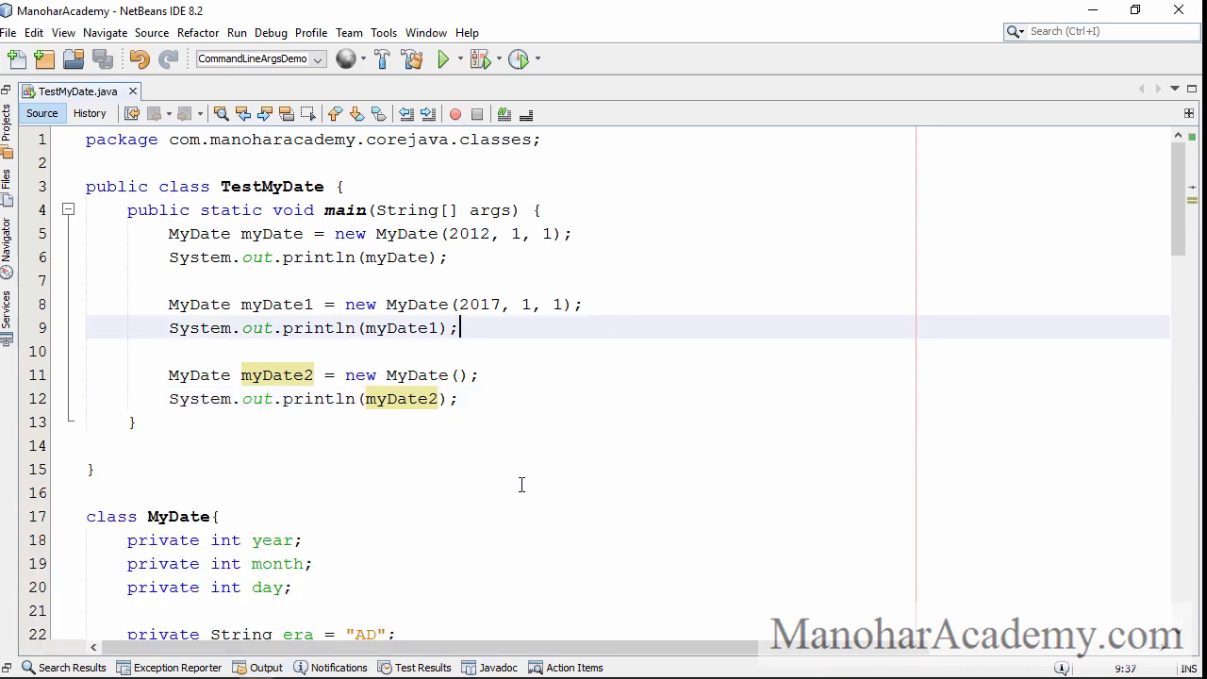
pyautogui.scroll(-3)
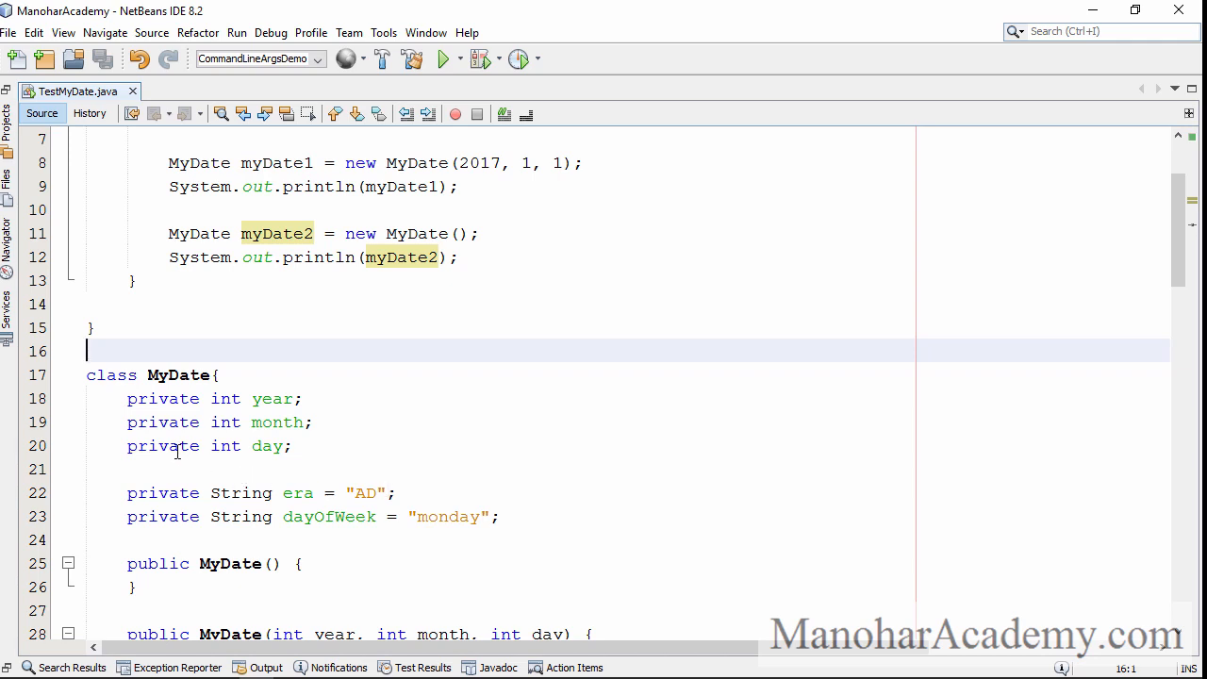
pyautogui.click(622, 469)
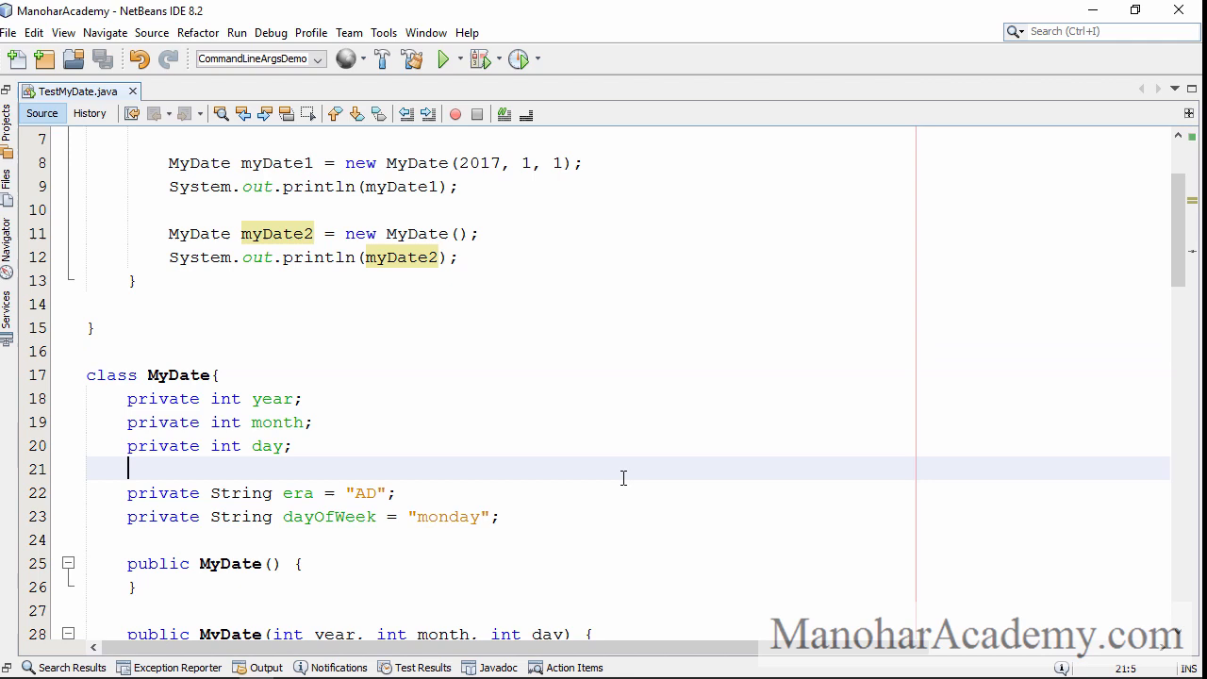
pyautogui.click(611, 422)
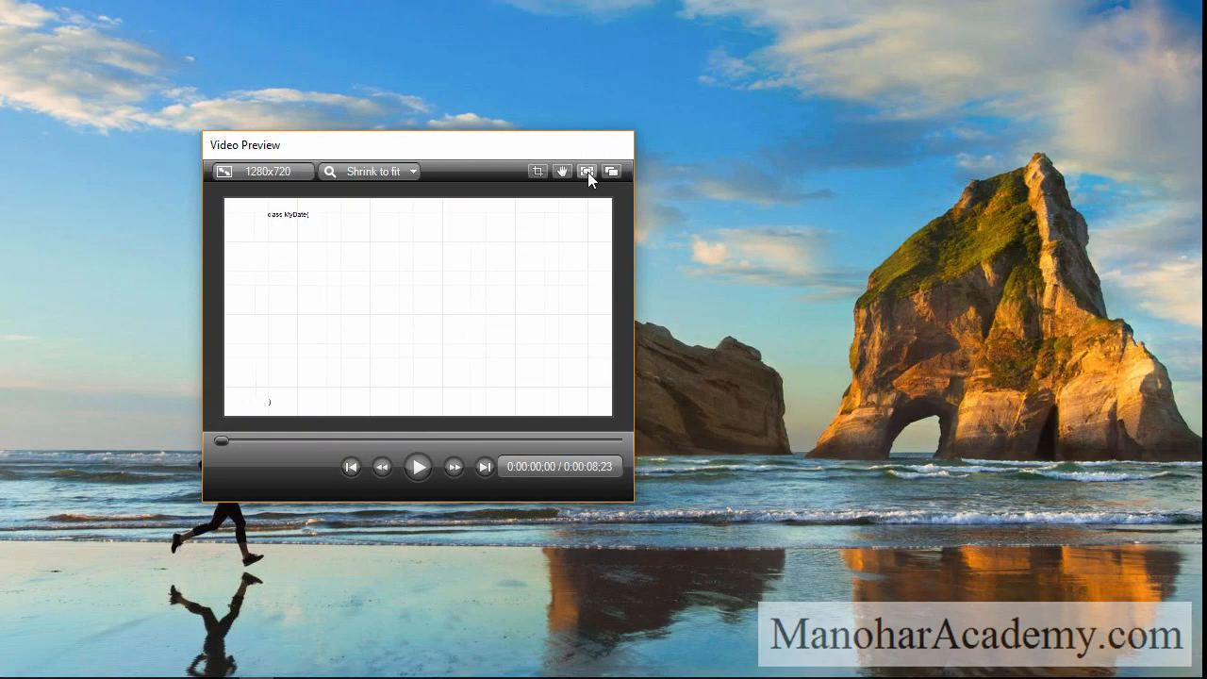
# Step: Expand the class diagram preview to full screen and add the //member fields comment
pyautogui.click(586, 171)
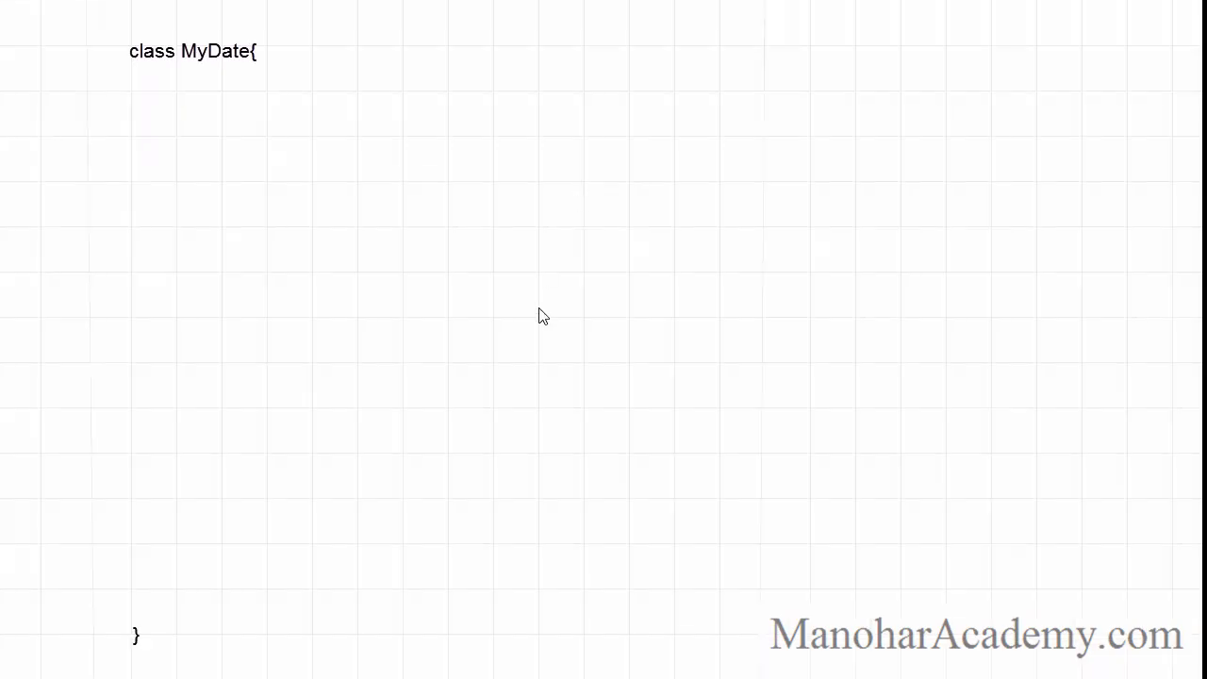
pyautogui.moveTo(271, 280)
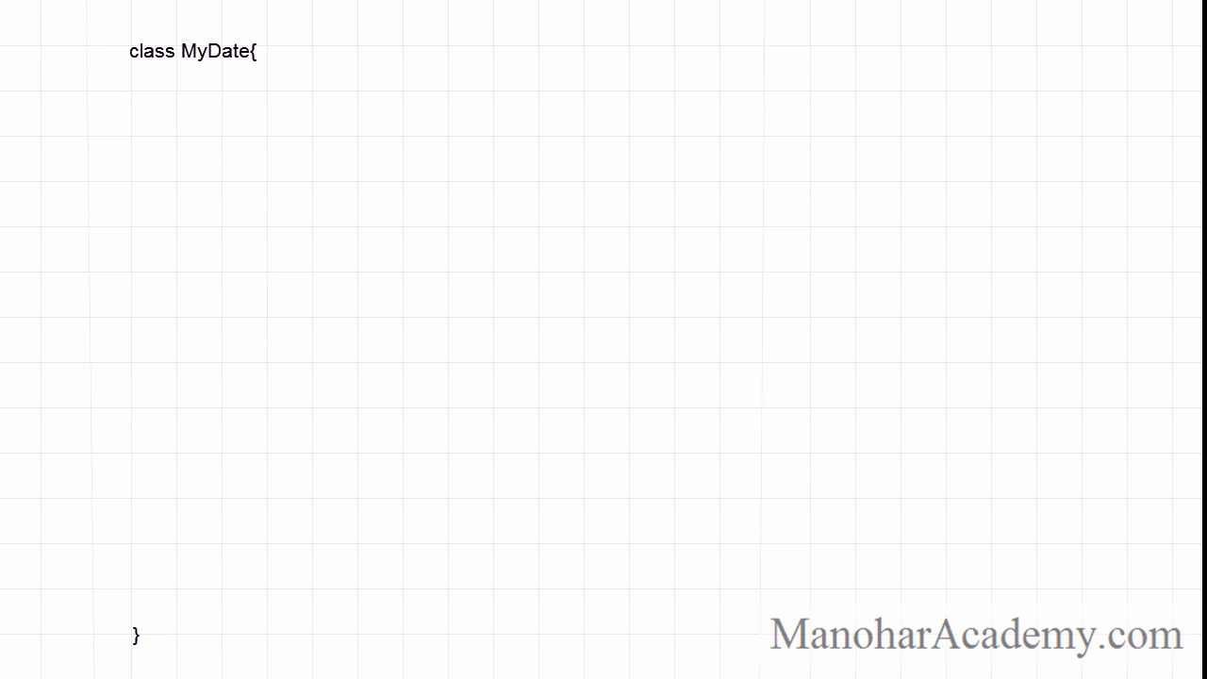
pyautogui.write('//member fields')
pyautogui.write('//member methods')
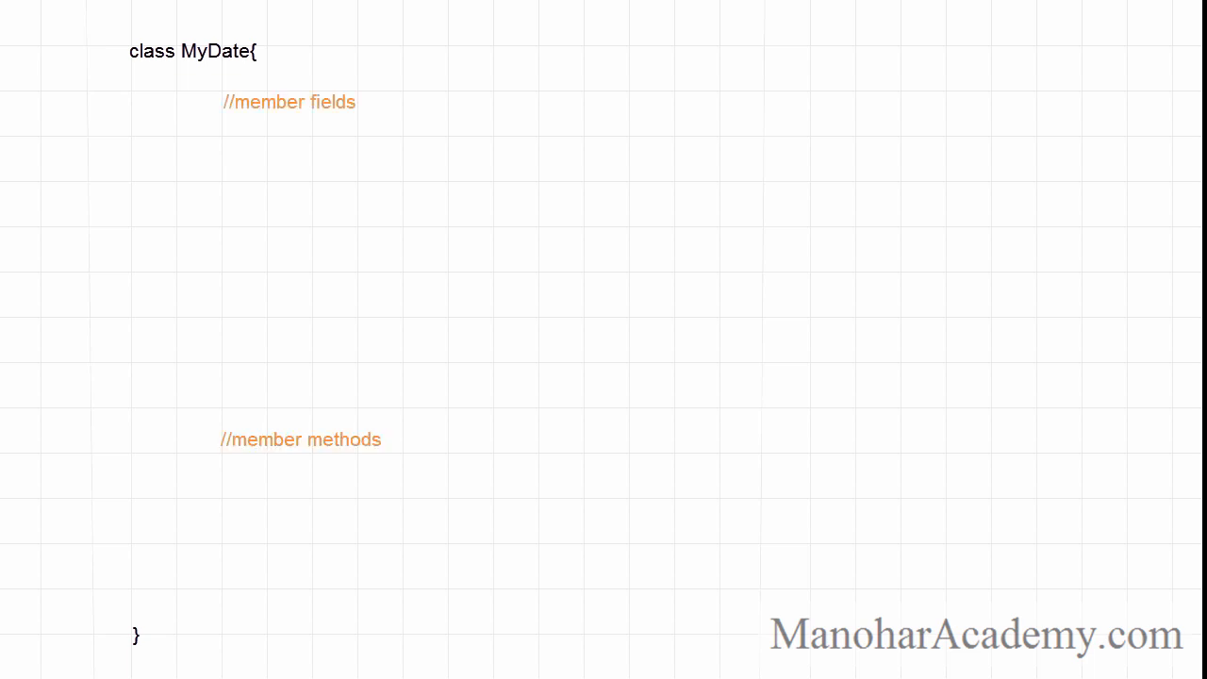